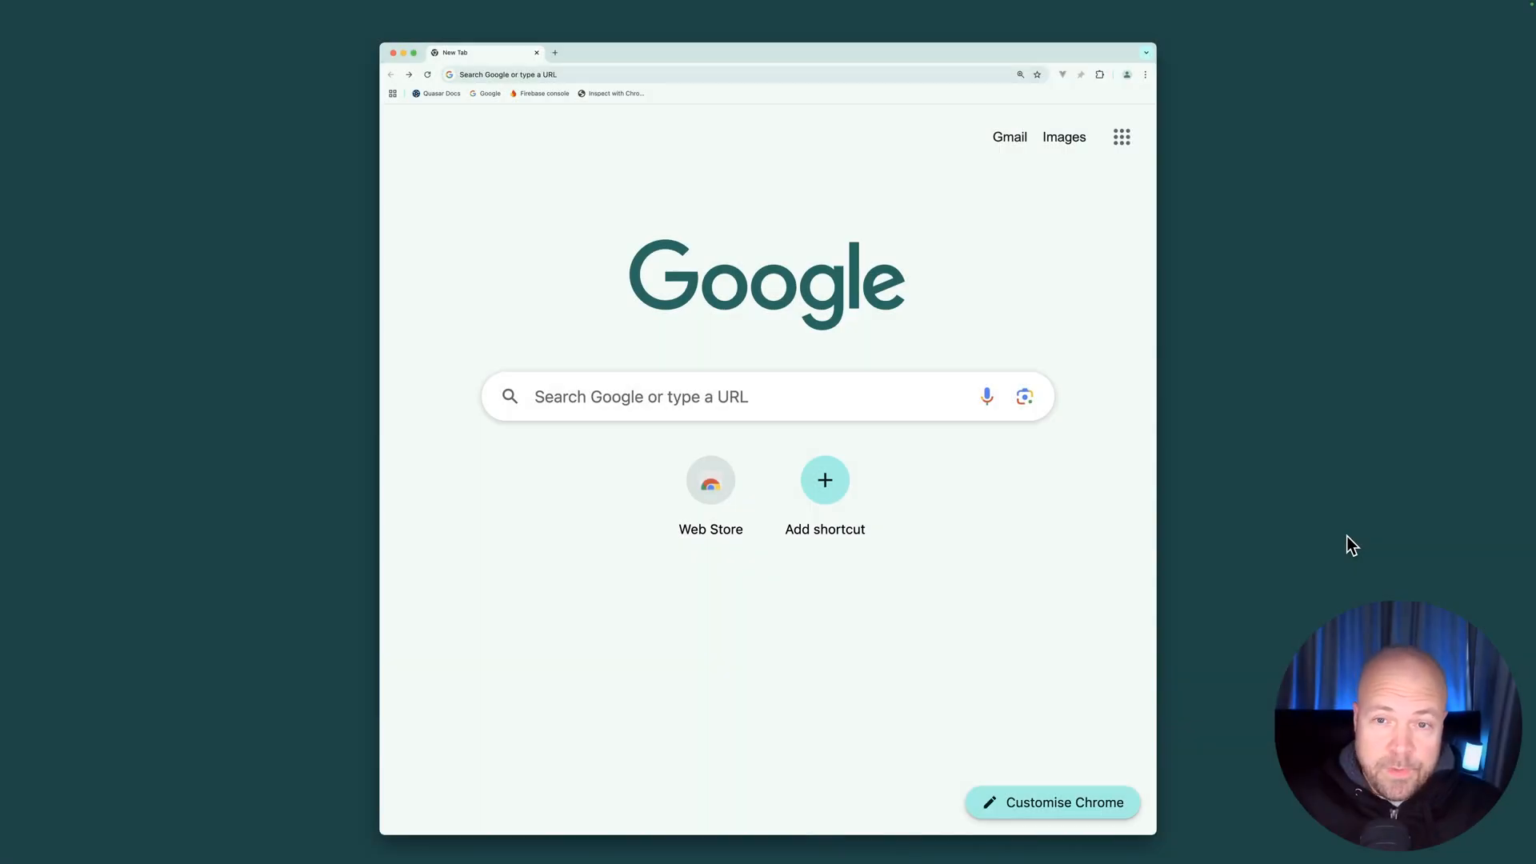
pyautogui.moveTo(826, 480)
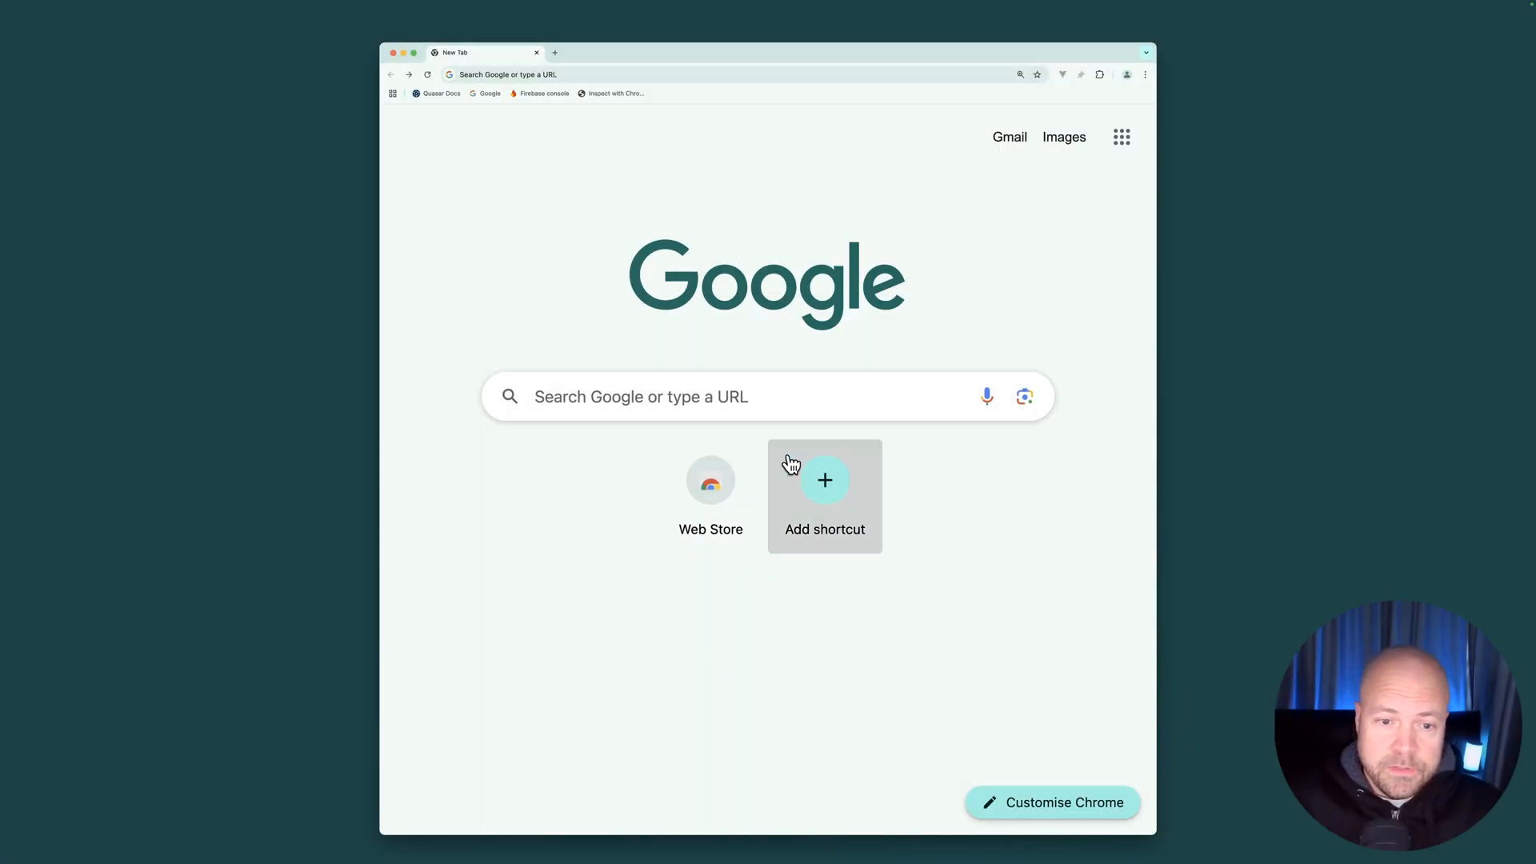
# Enter 'supabase' into the new tab search box without submitting.
pyautogui.write('supabase')
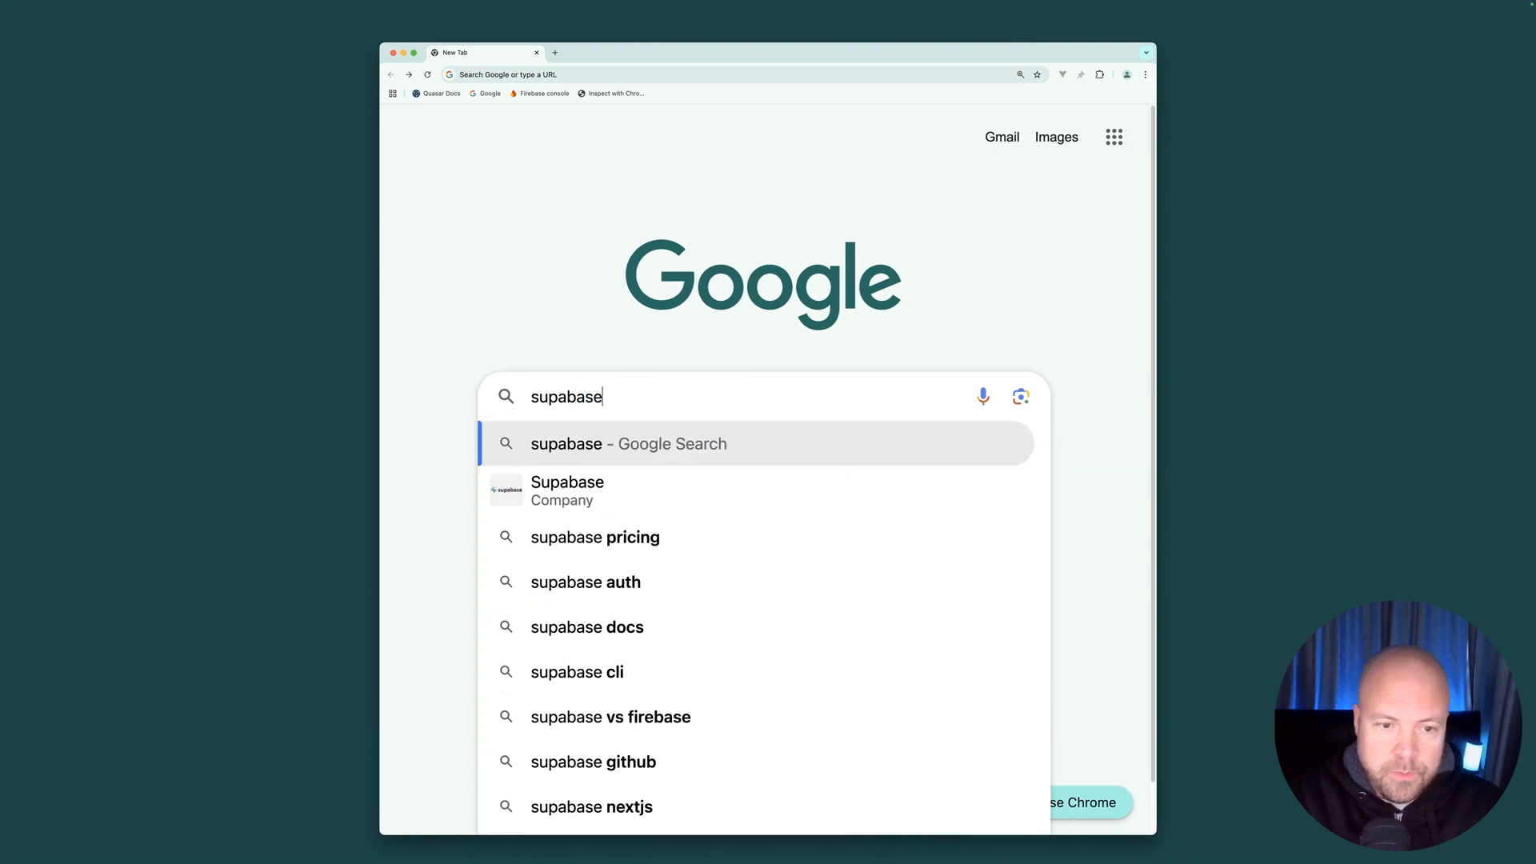
# Go to supabase.com from the suggestion and scroll to the Postgres Database section.
pyautogui.click(566, 489)
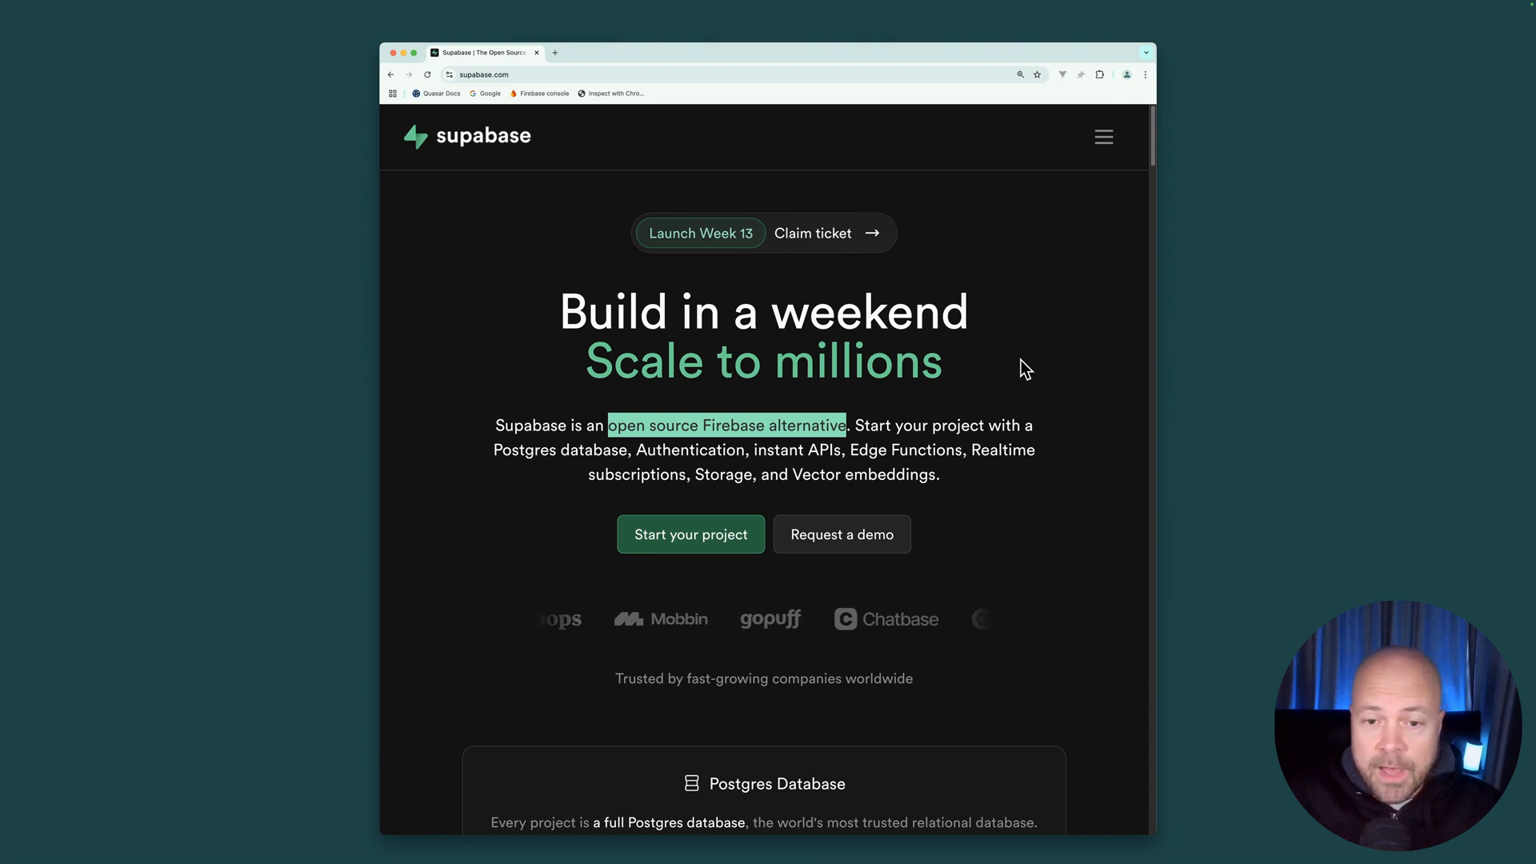
pyautogui.scroll(-3)
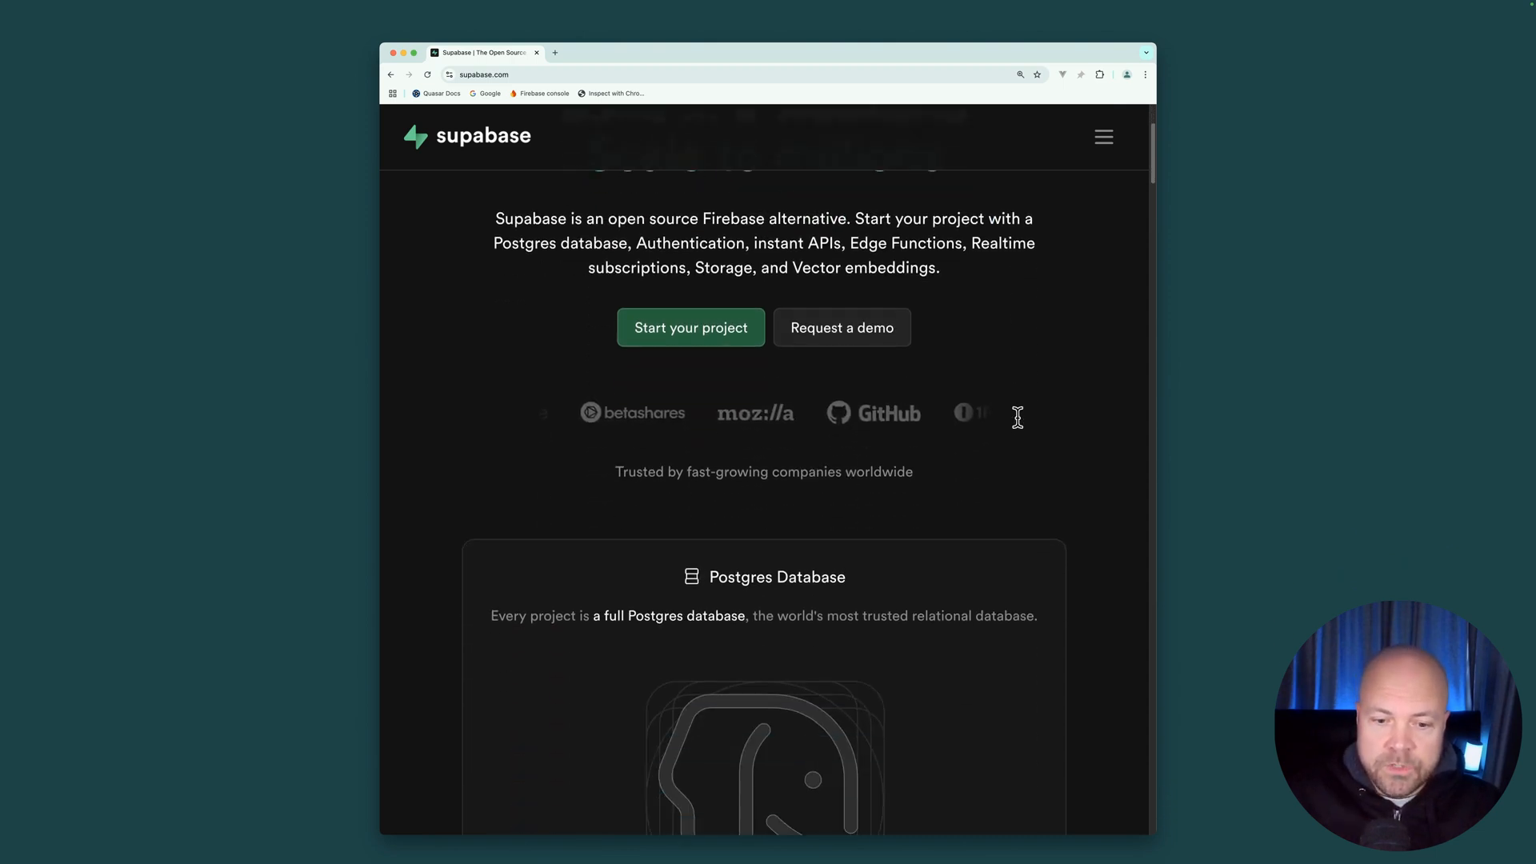
pyautogui.scroll(-3)
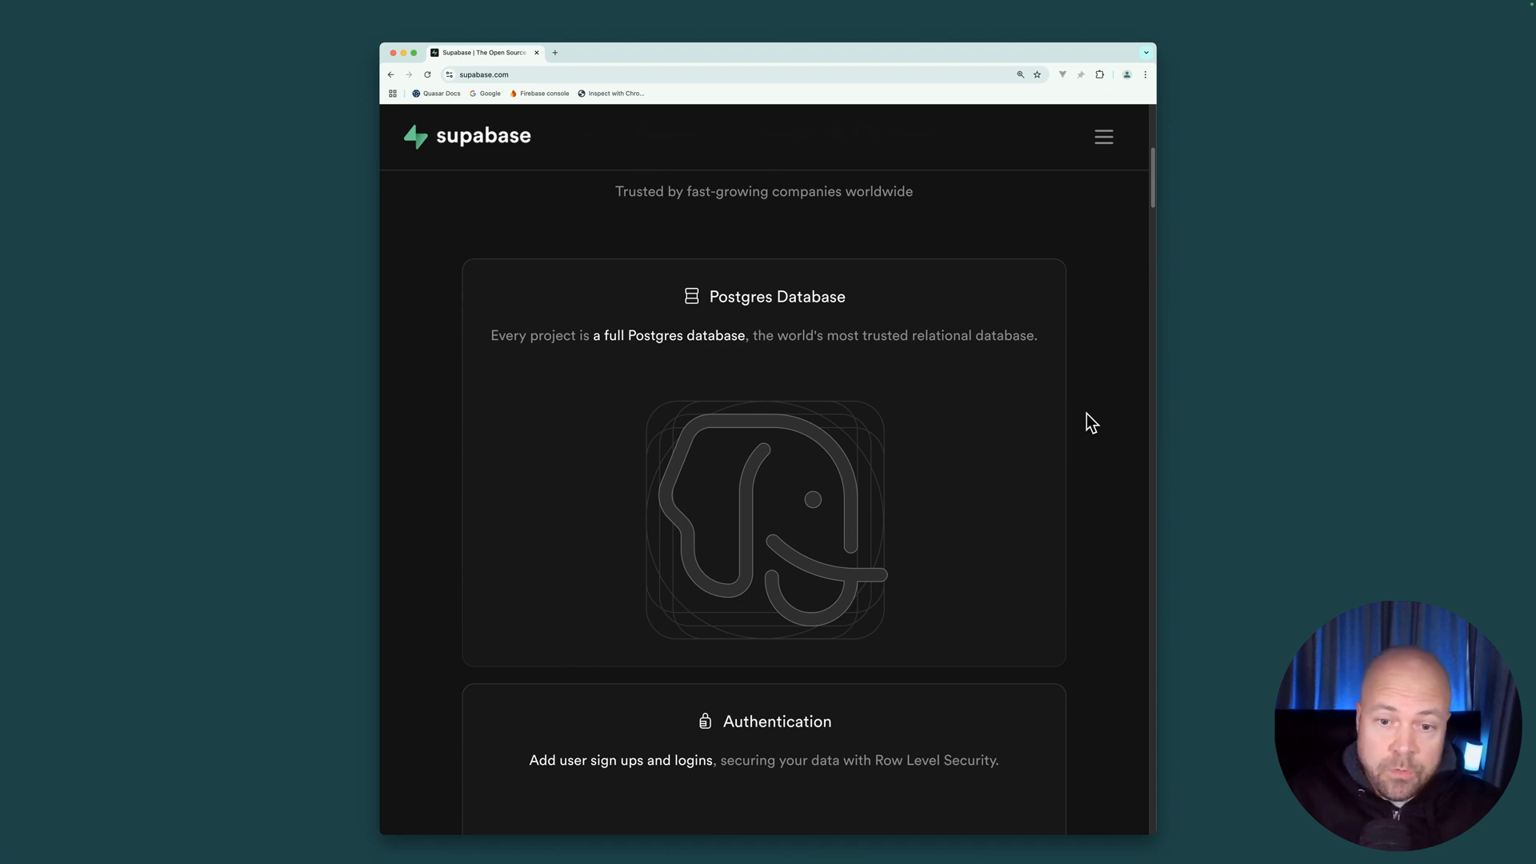
pyautogui.moveTo(772, 307)
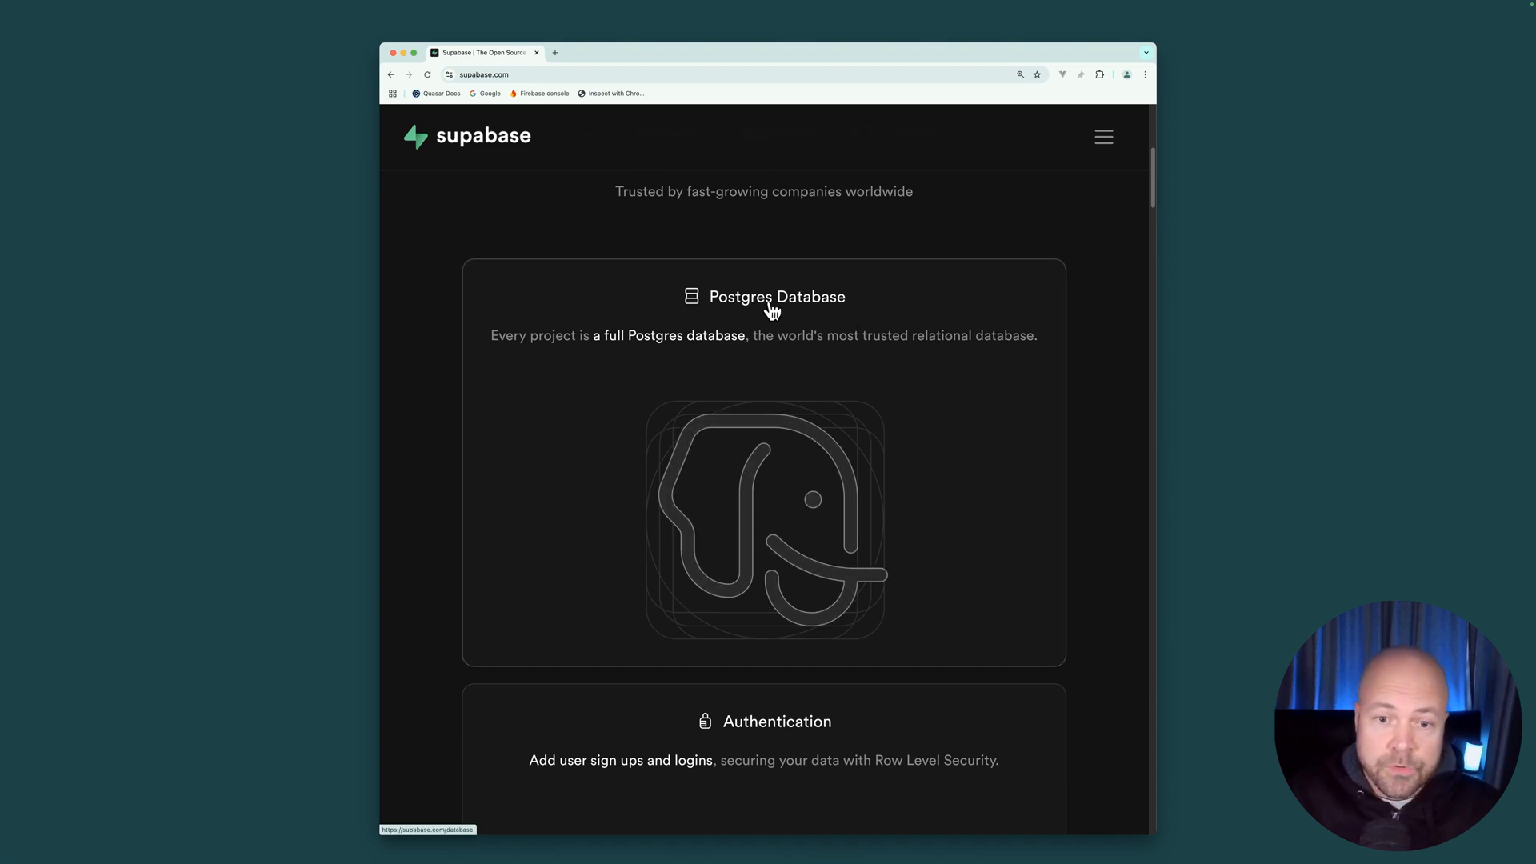
pyautogui.moveTo(974, 304)
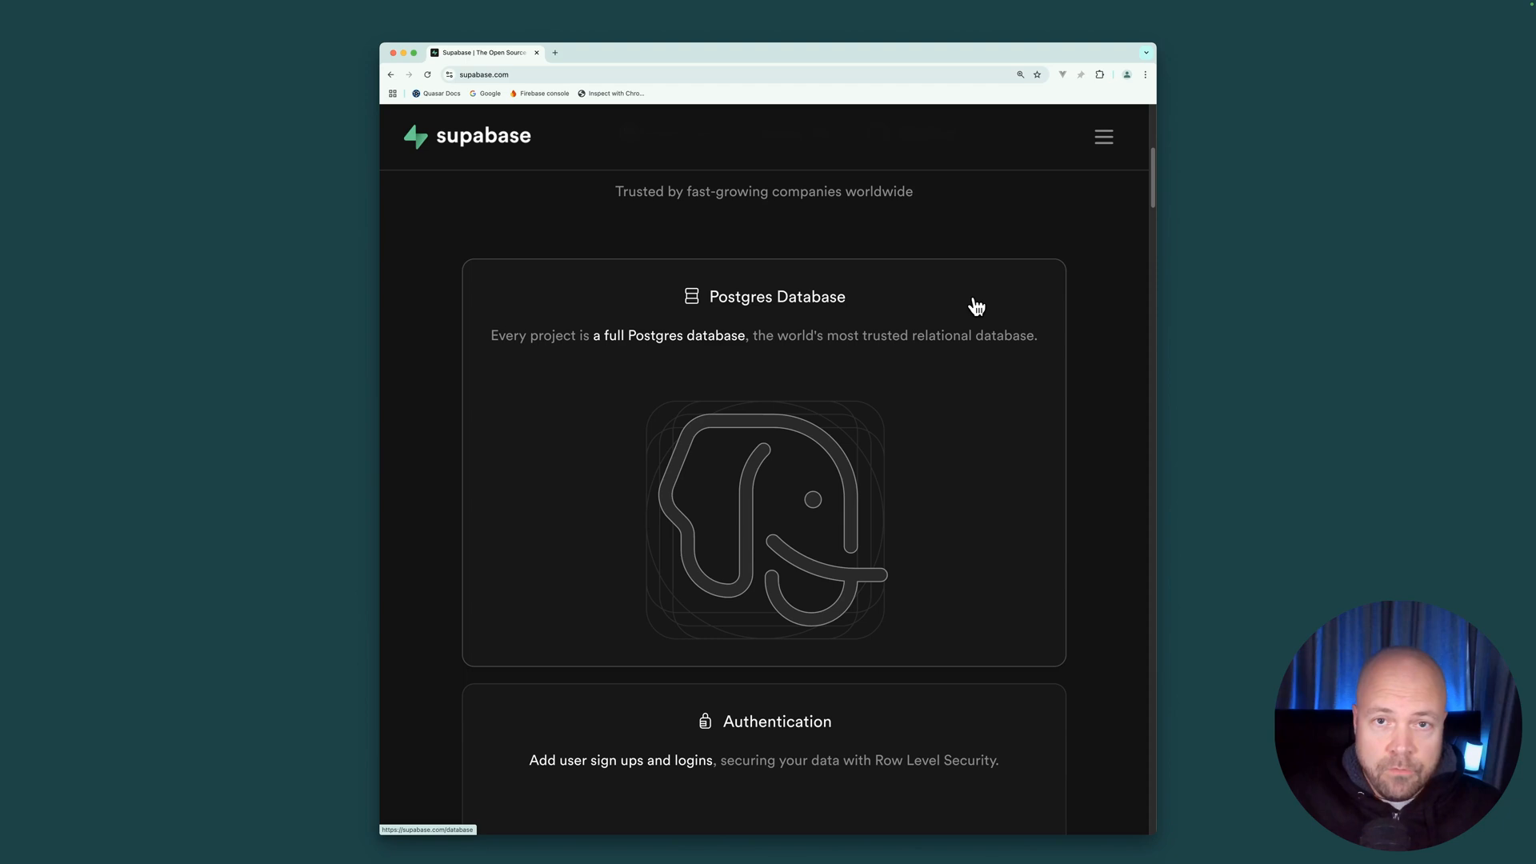
pyautogui.moveTo(1053, 374)
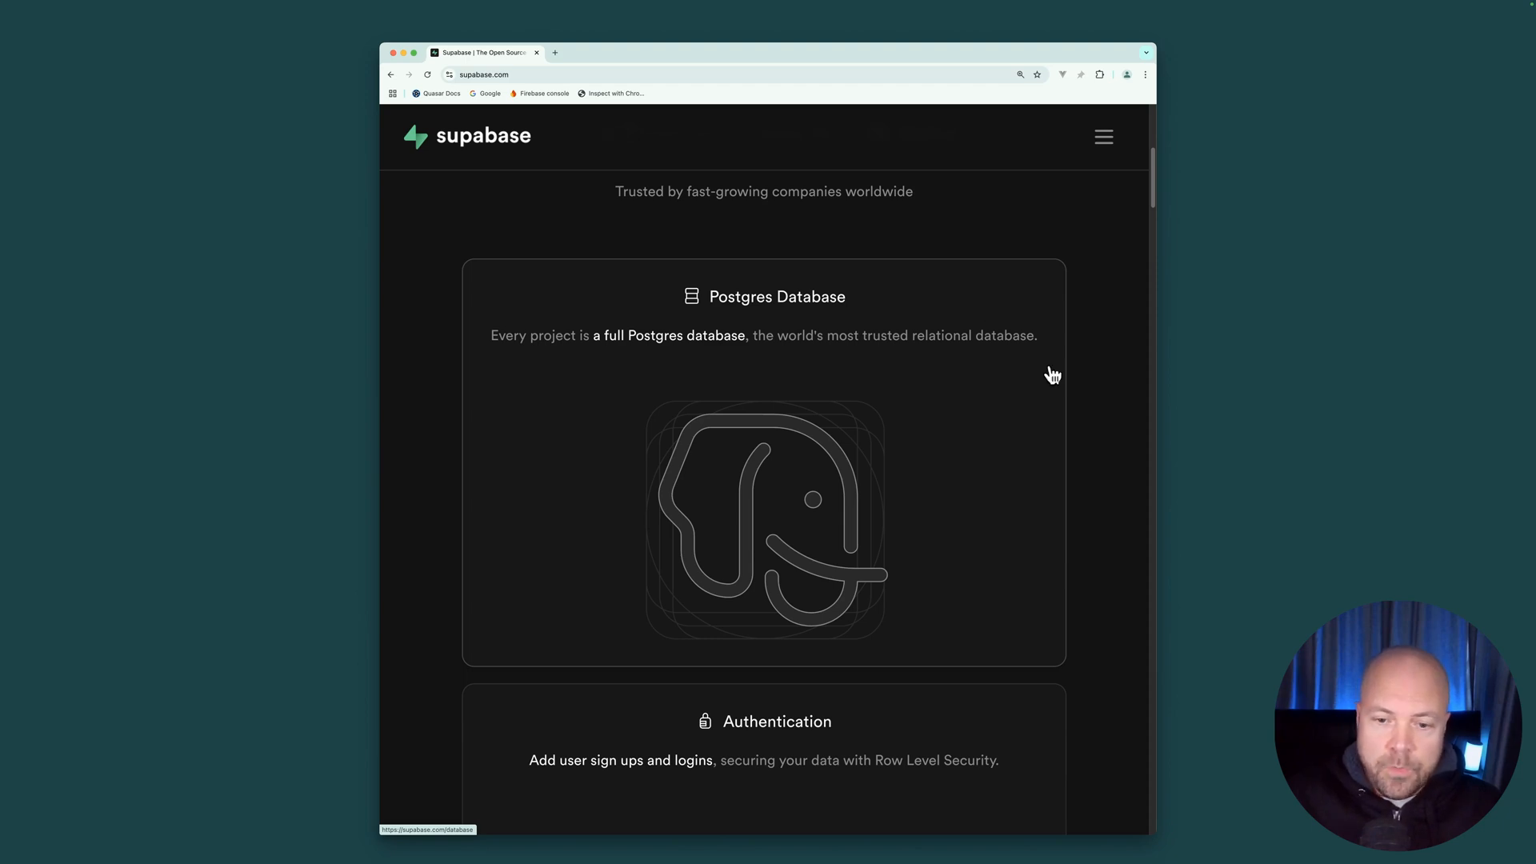
# Scroll past Authentication until the Edge Functions card is in view.
pyautogui.scroll(-3)
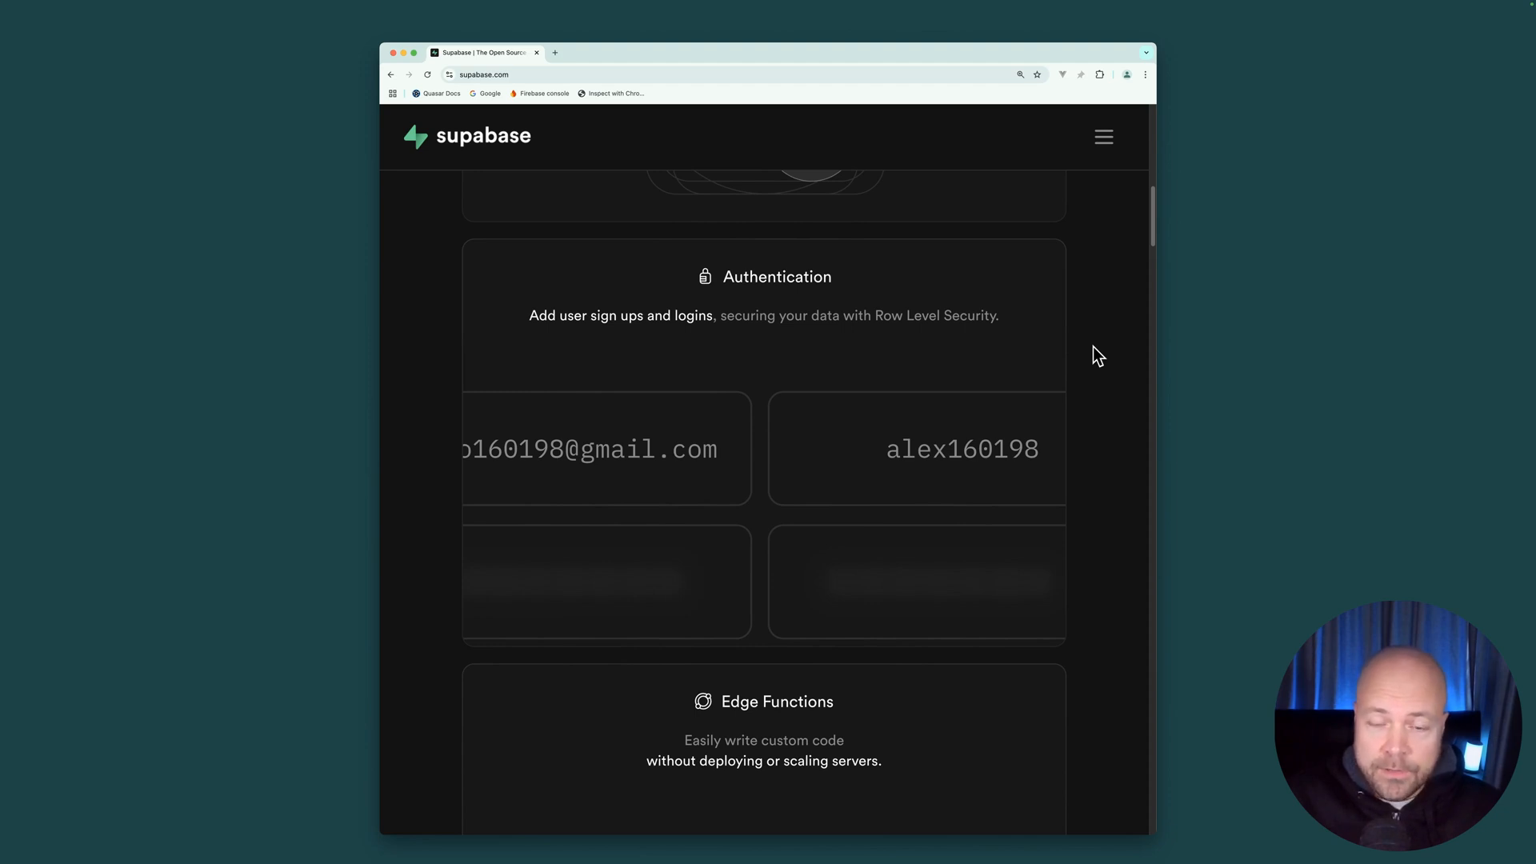
pyautogui.scroll(-3)
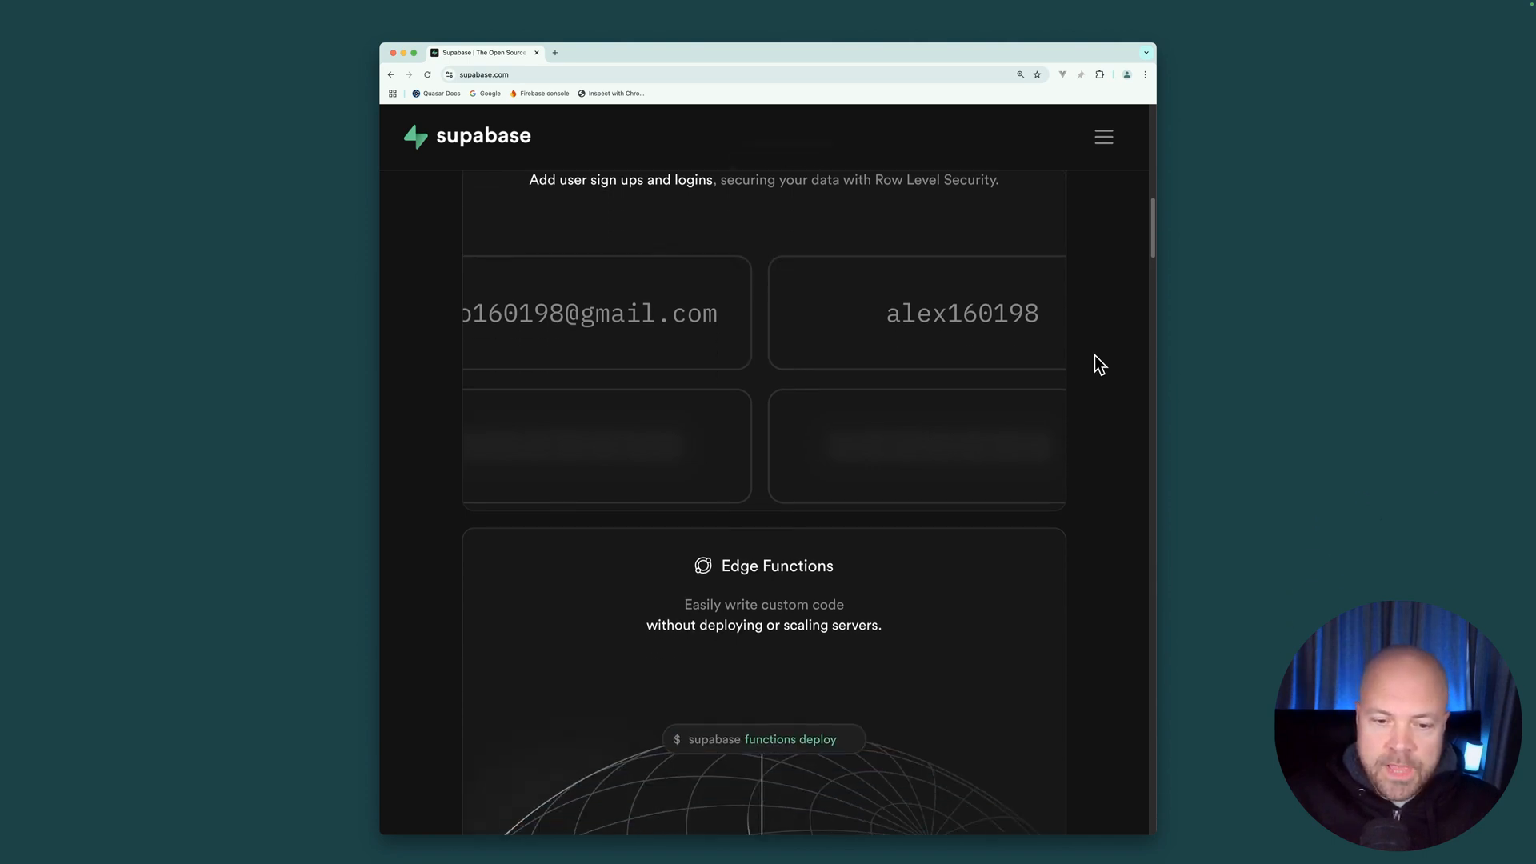
pyautogui.scroll(-3)
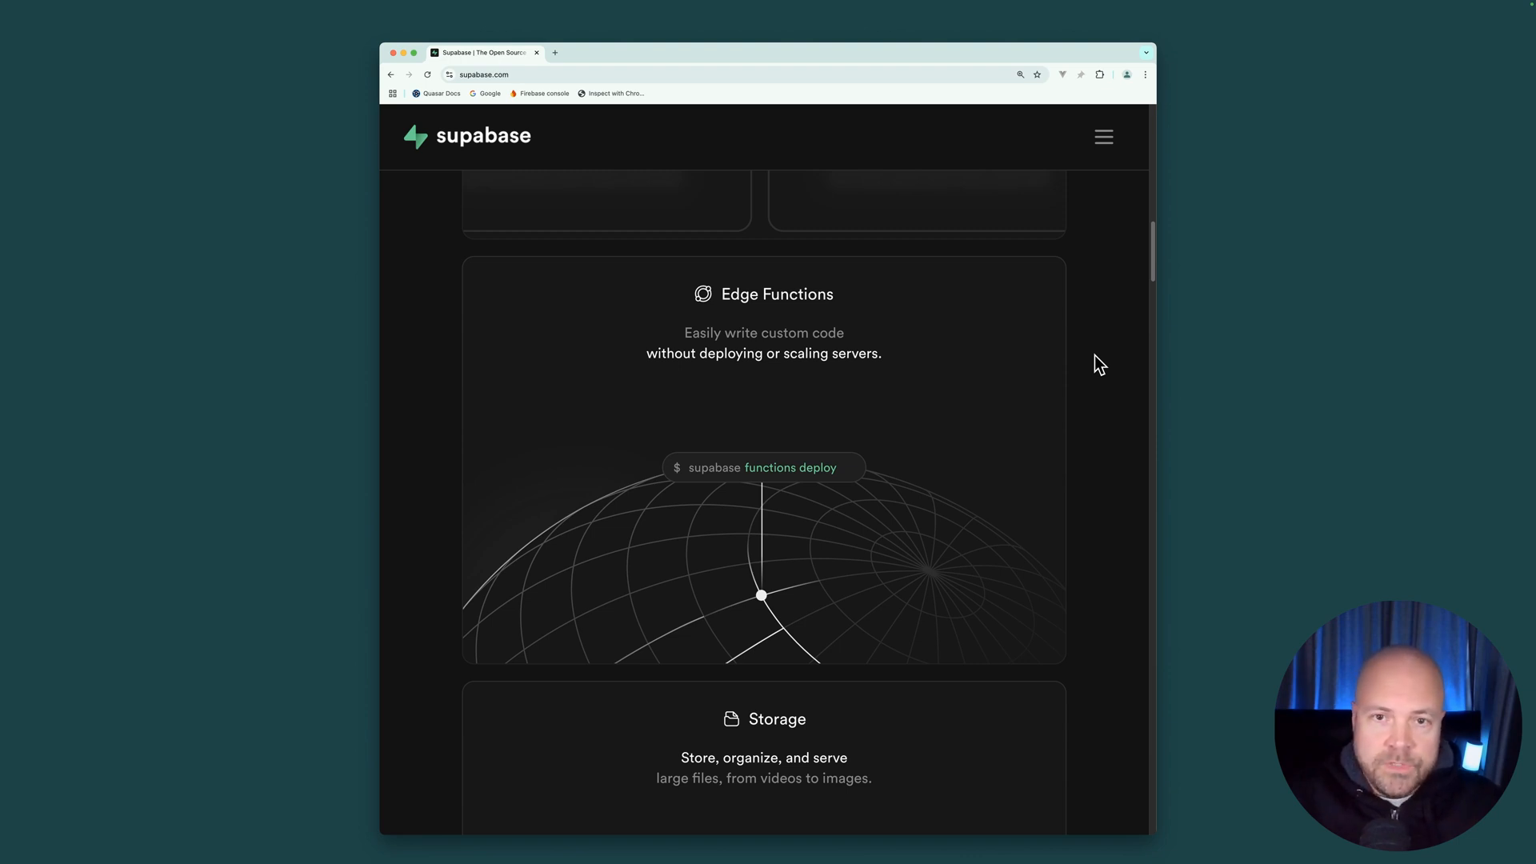
pyautogui.moveTo(1094, 365)
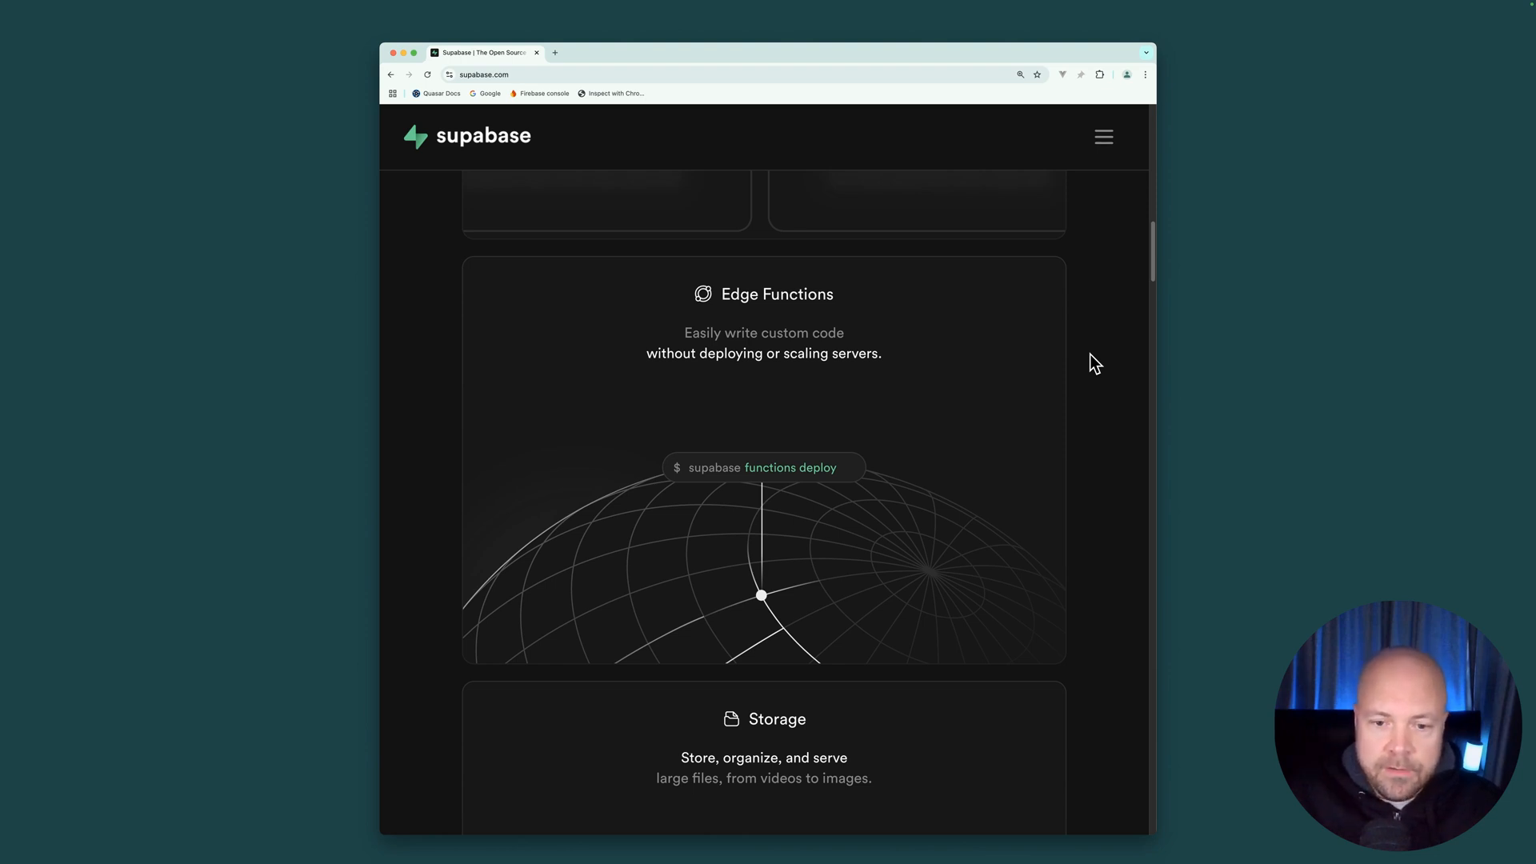
# Scroll past Storage, Realtime and Vector to the Data APIs card.
pyautogui.scroll(-3)
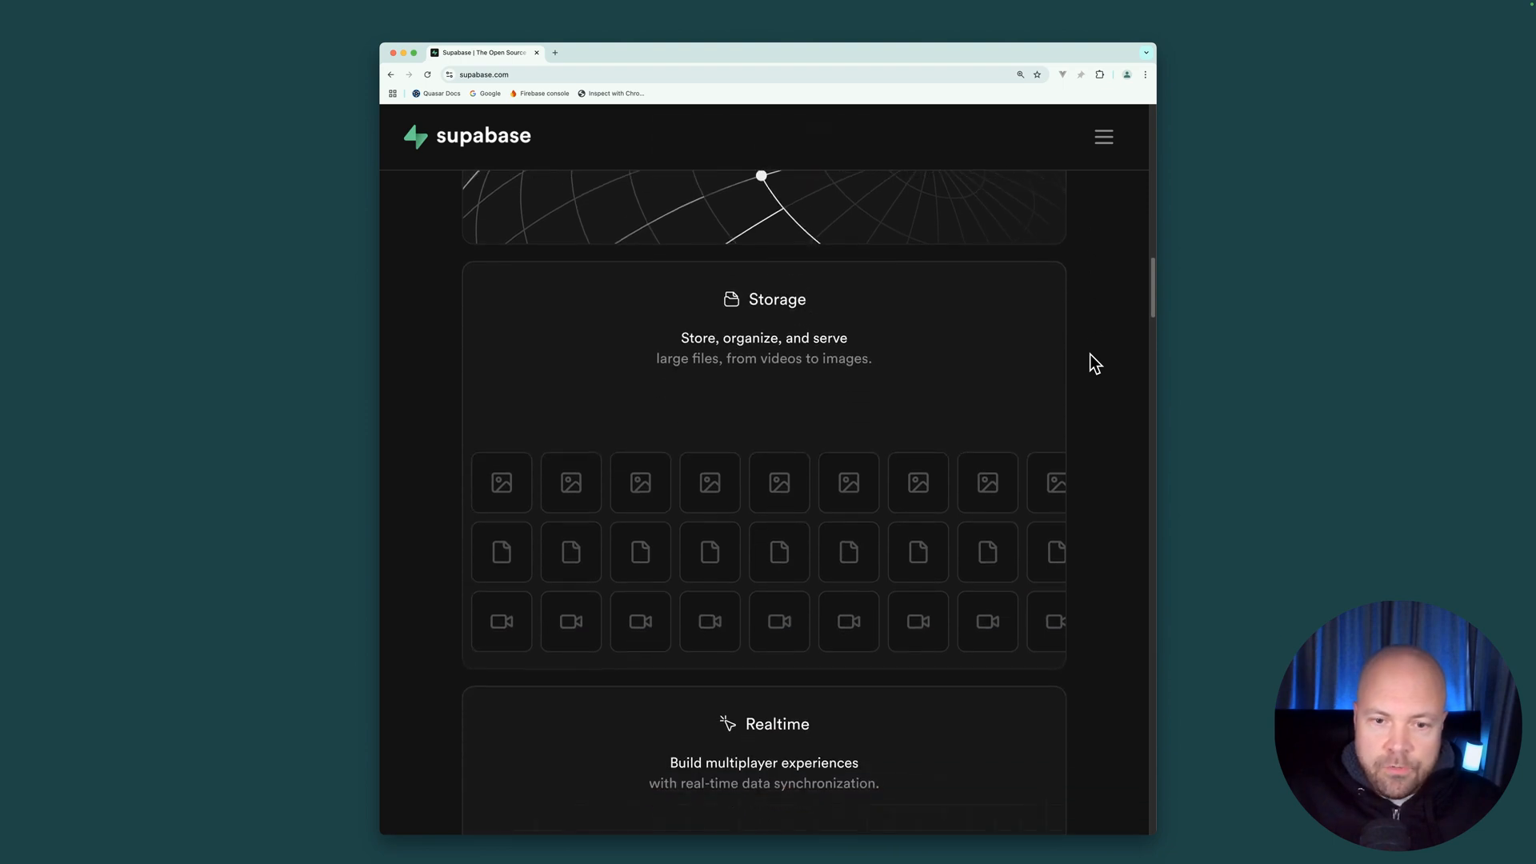
pyautogui.moveTo(1102, 339)
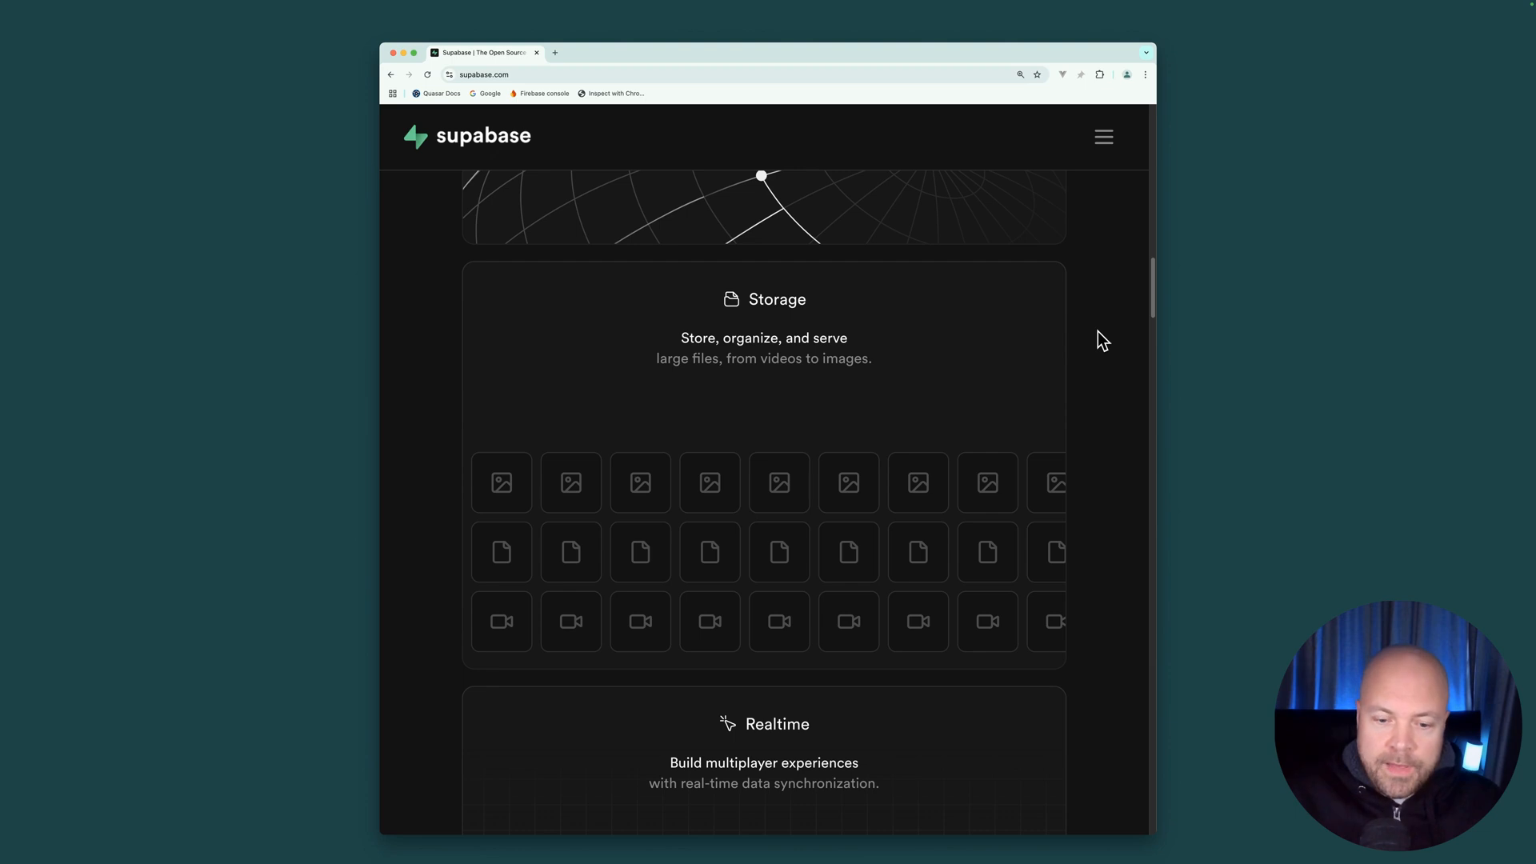
pyautogui.scroll(-3)
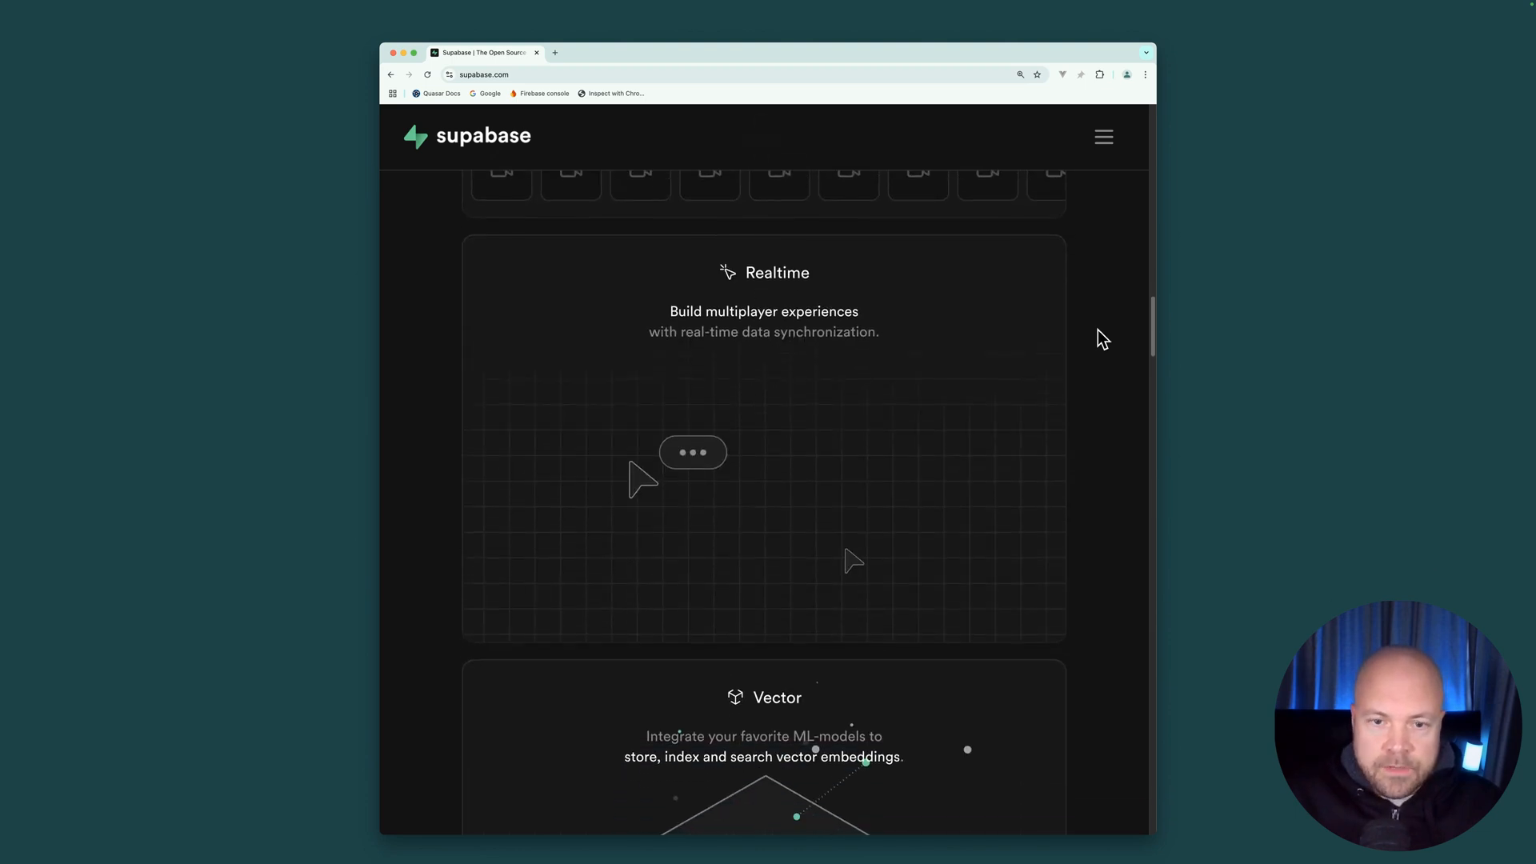
pyautogui.moveTo(1078, 336)
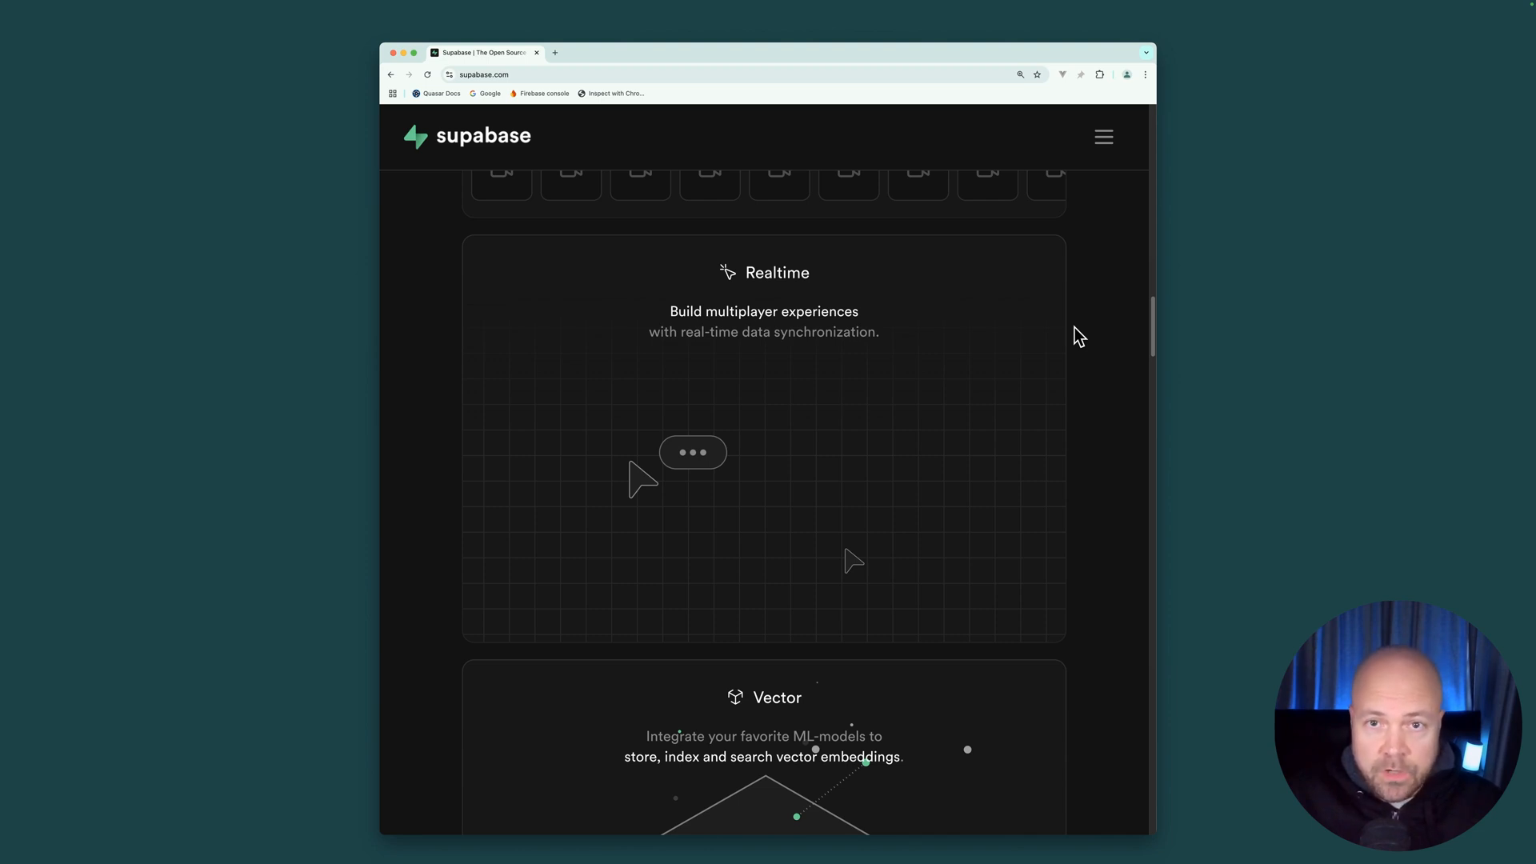
pyautogui.moveTo(1083, 345)
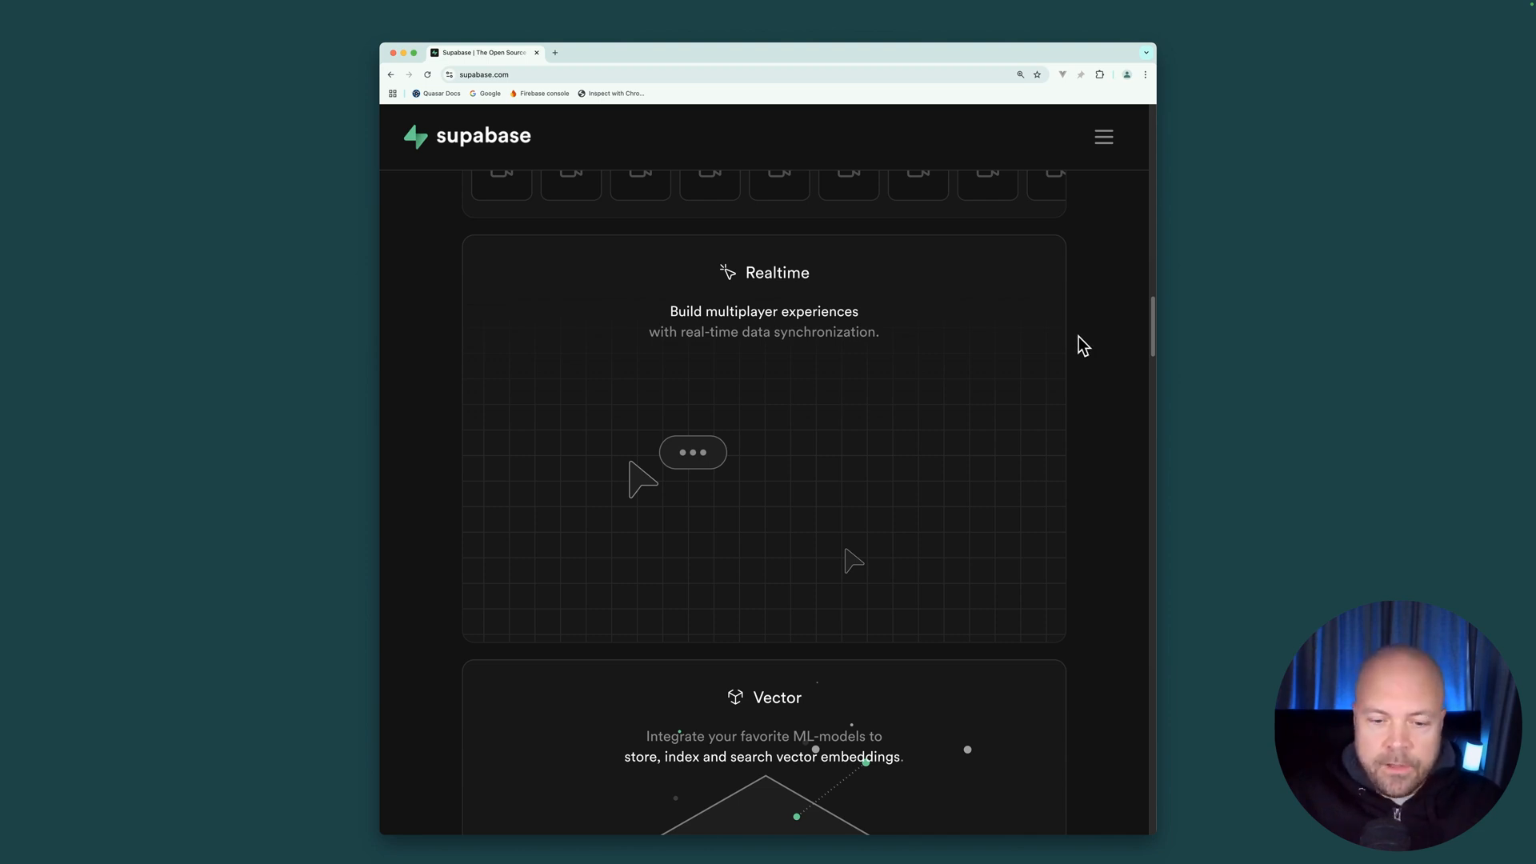
pyautogui.scroll(-3)
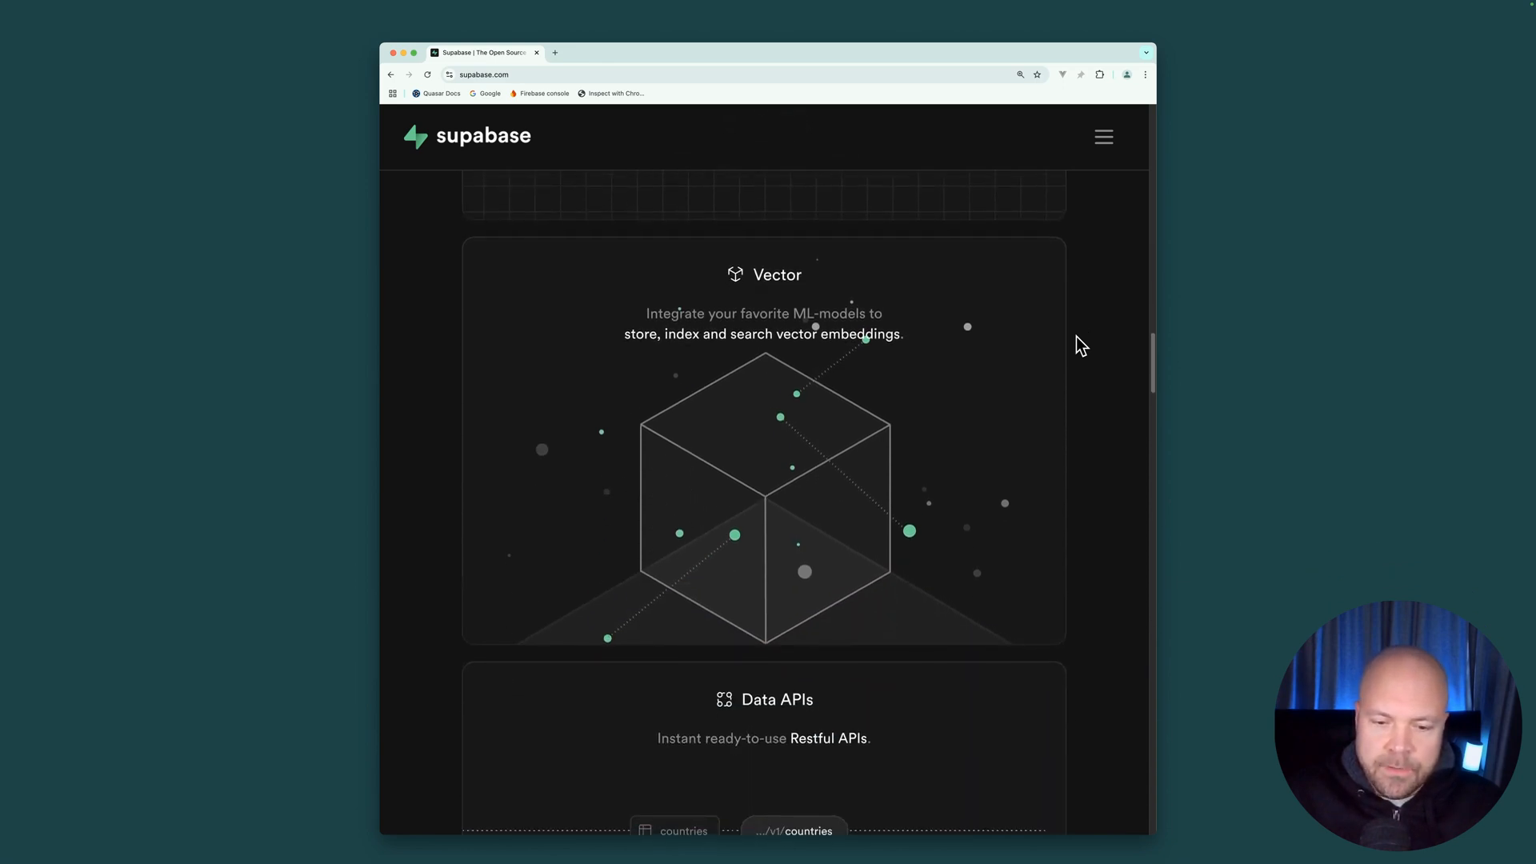
pyautogui.scroll(-3)
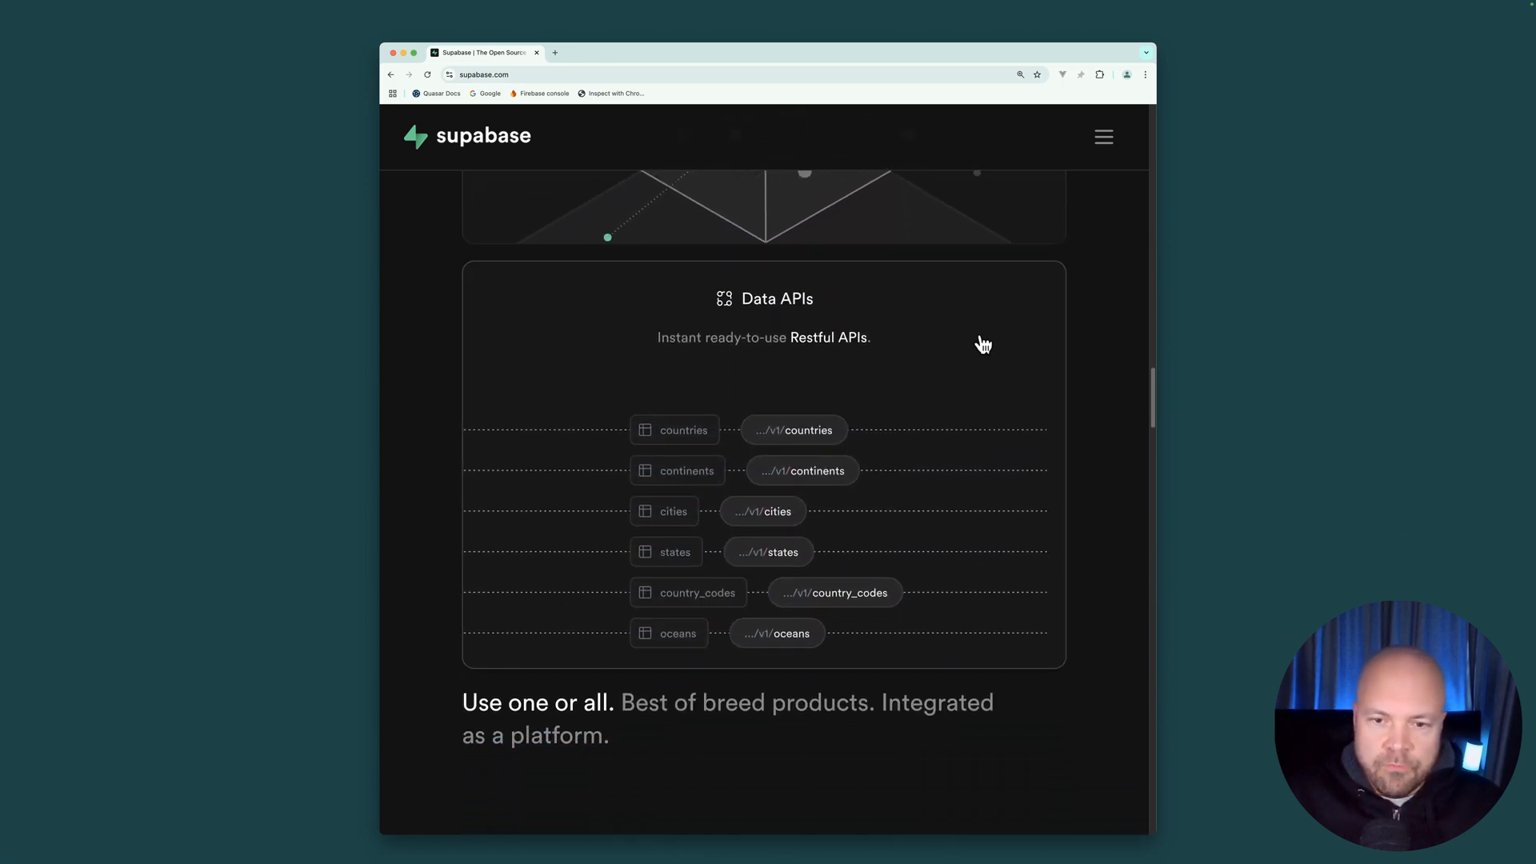
pyautogui.moveTo(926, 342)
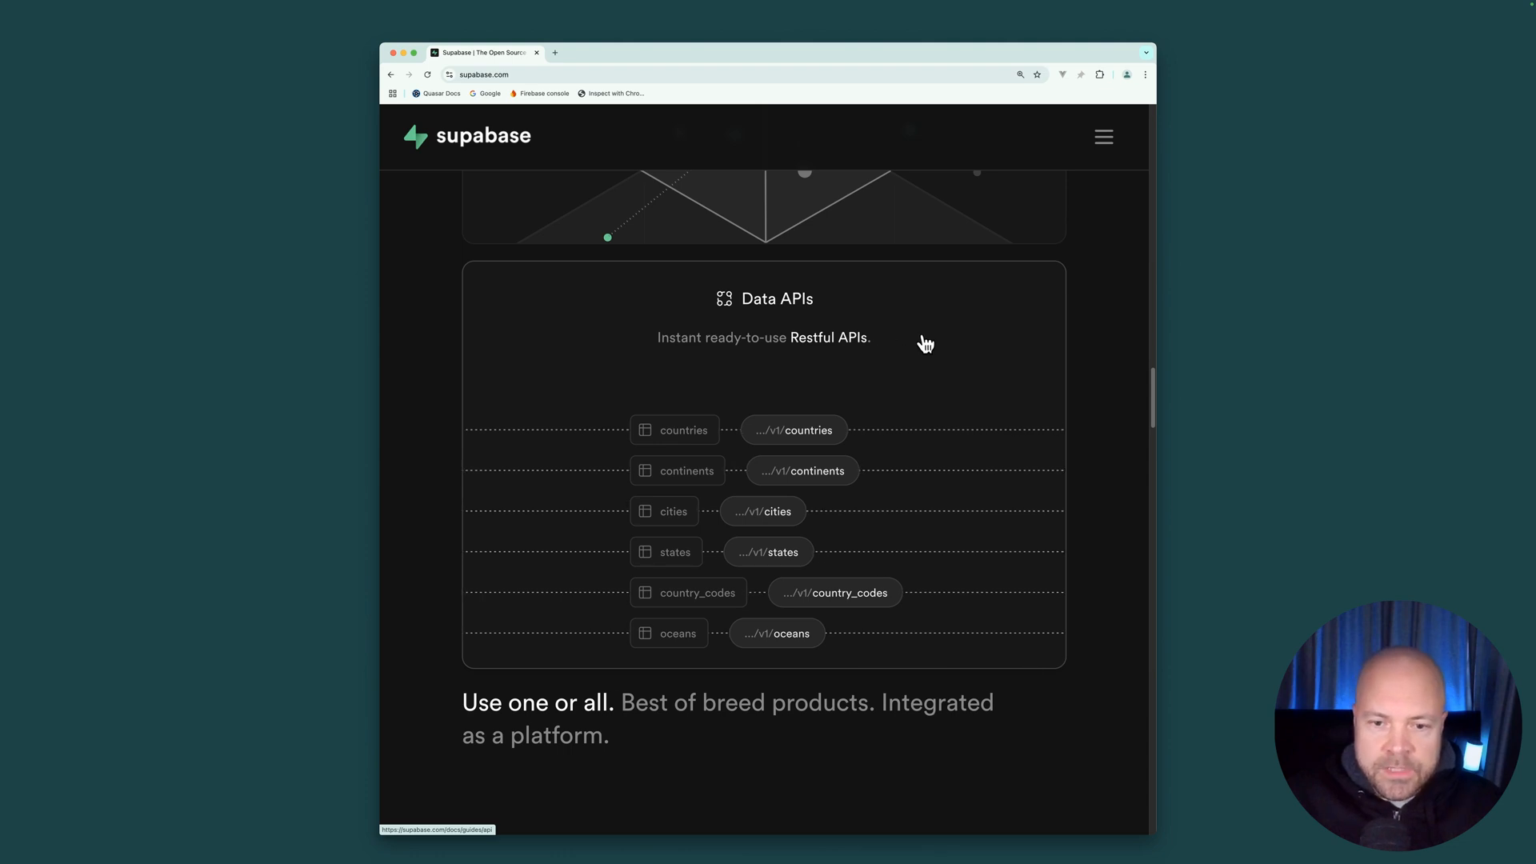
pyautogui.moveTo(957, 337)
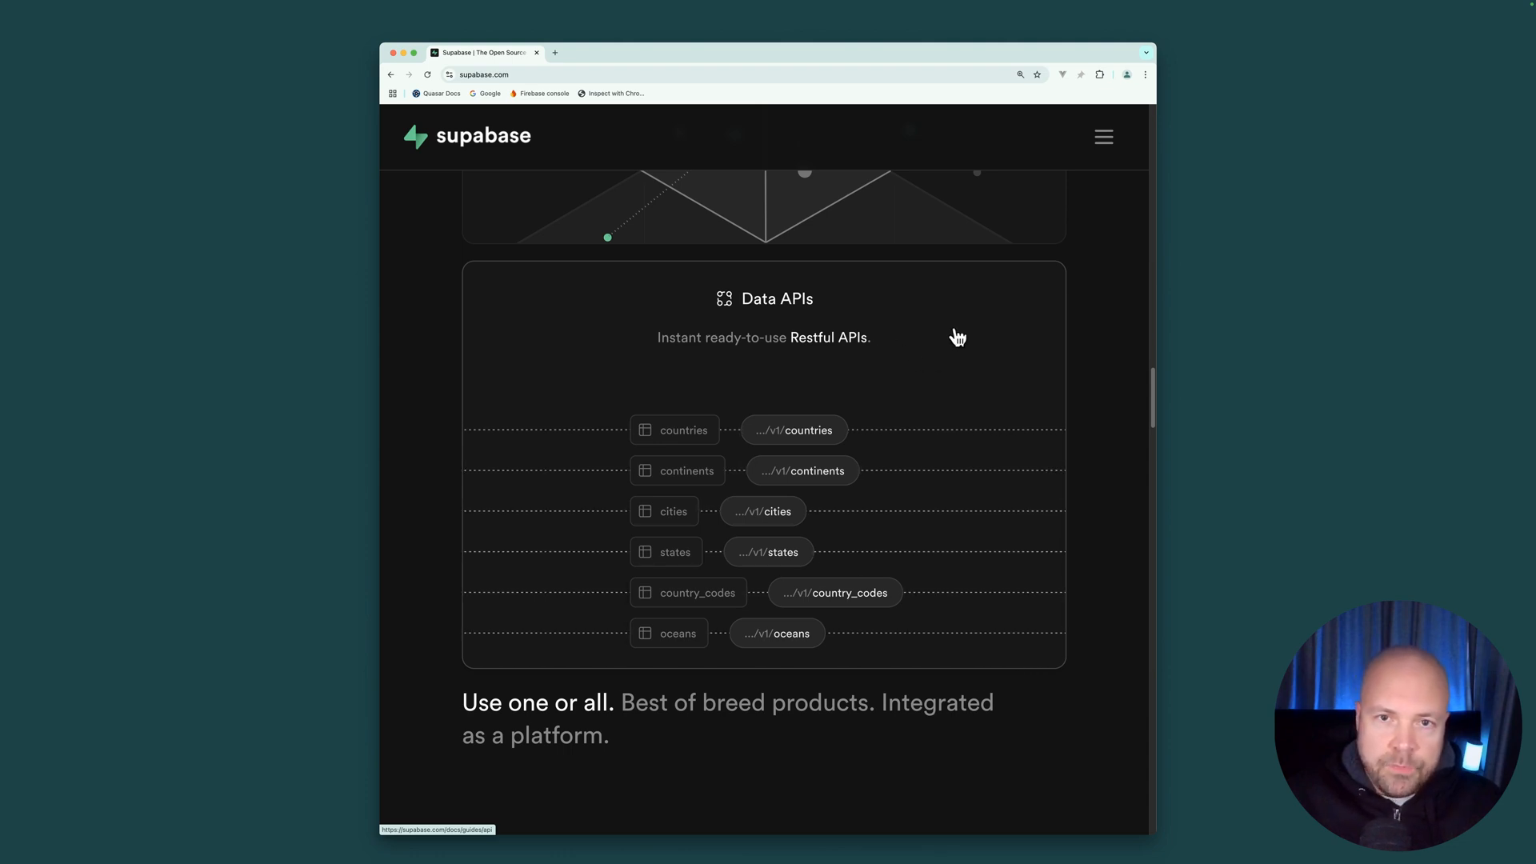
pyautogui.moveTo(946, 346)
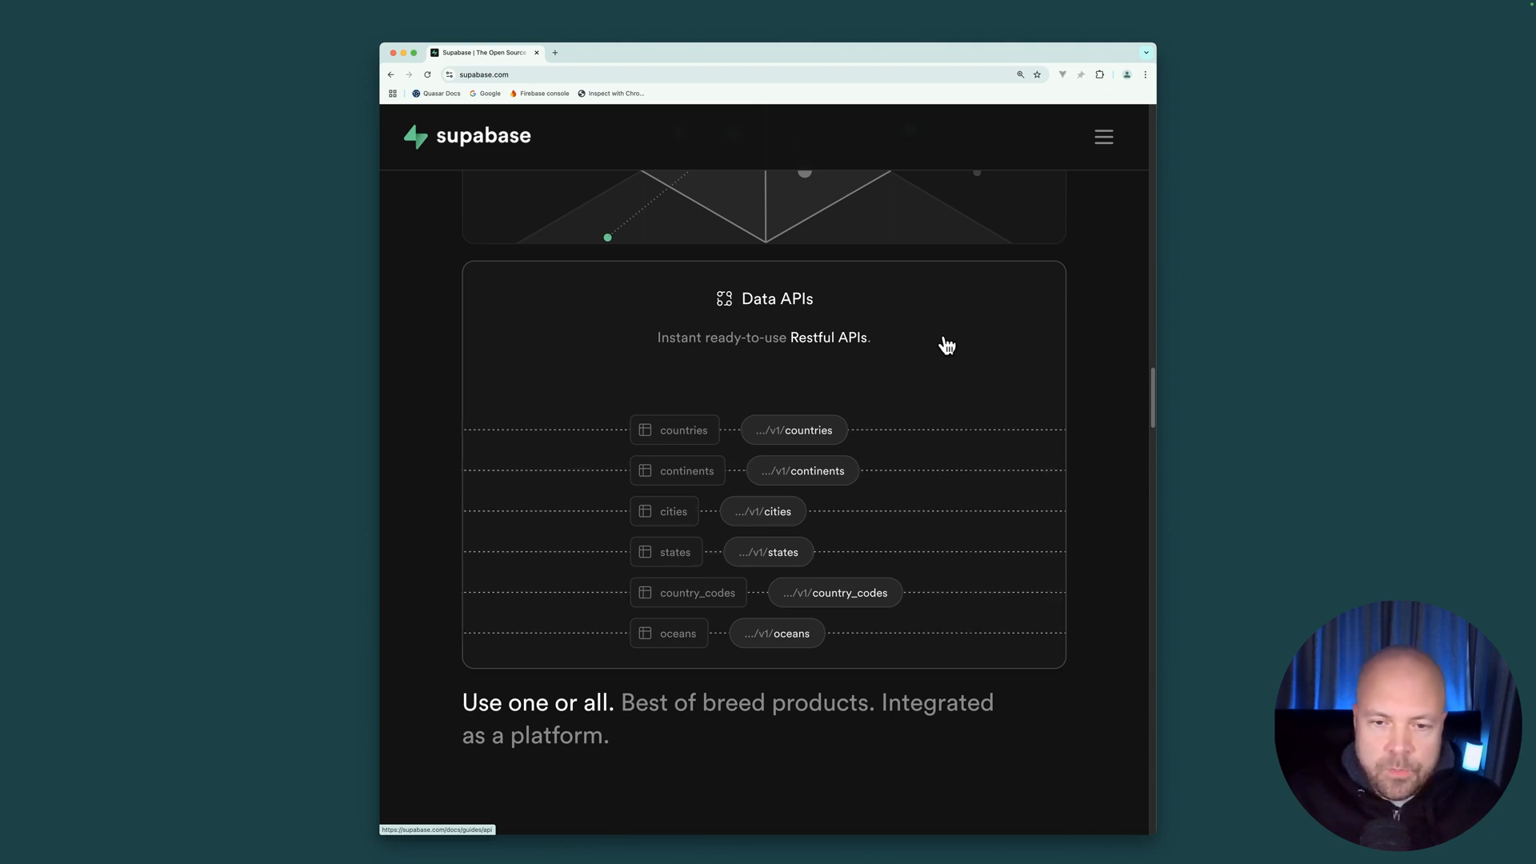
# Scroll back to the homepage top and go to the Pricing page.
pyautogui.scroll(3)
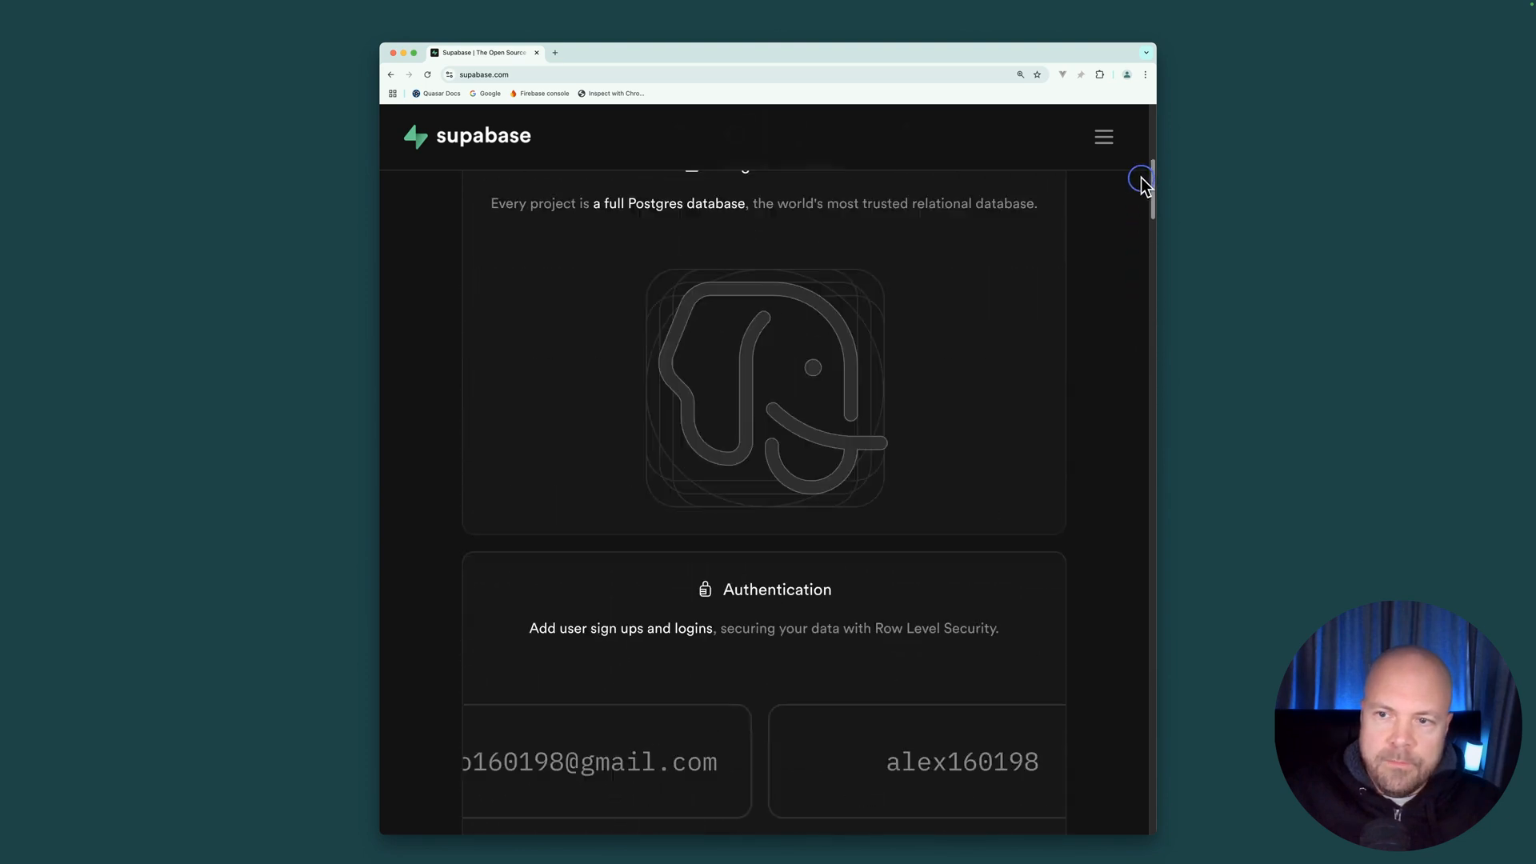
pyautogui.scroll(3)
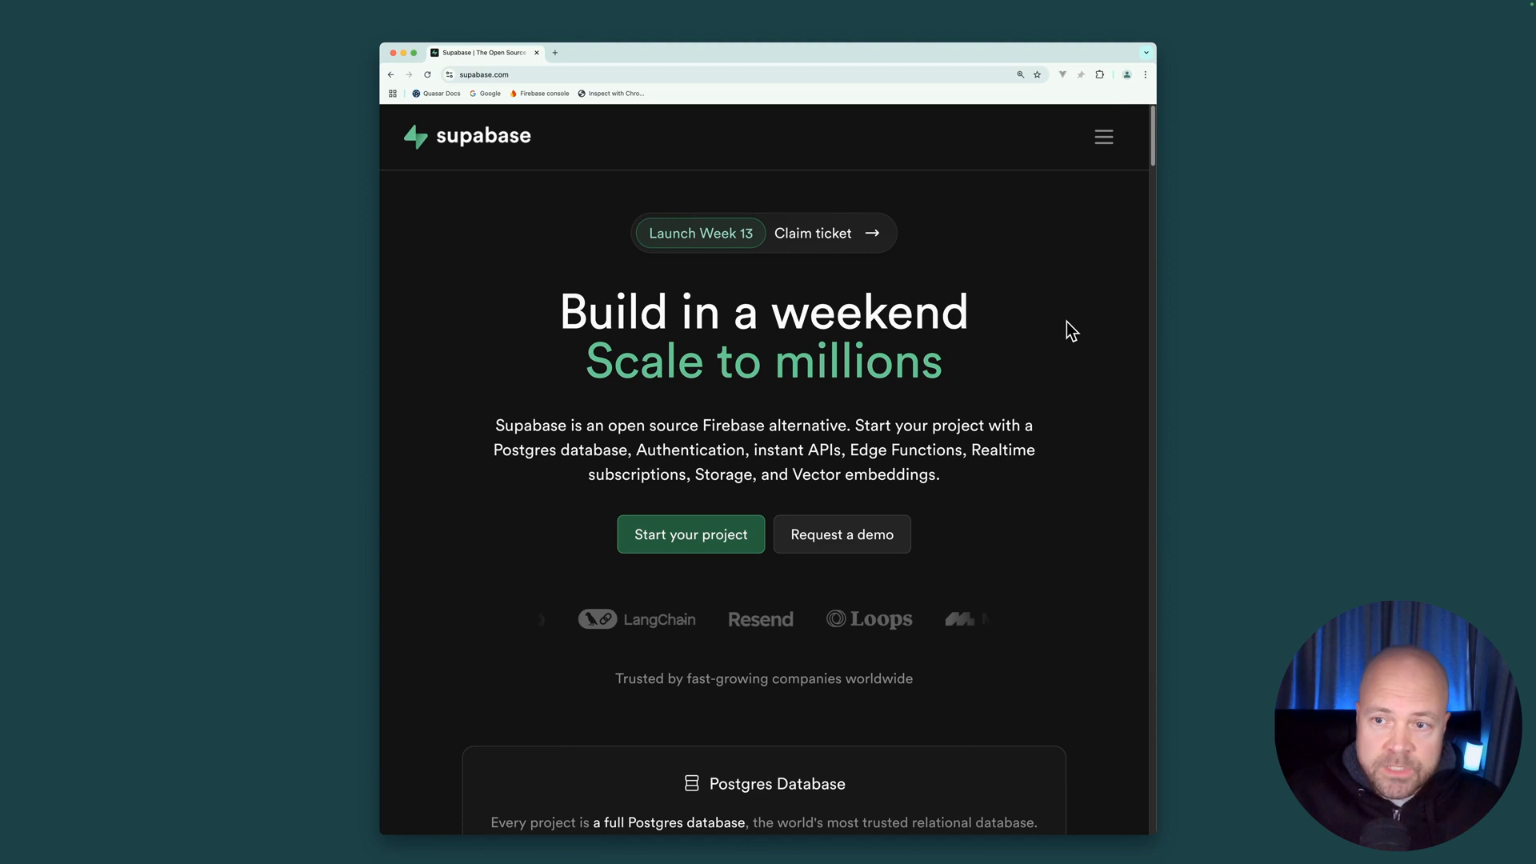
pyautogui.click(1102, 136)
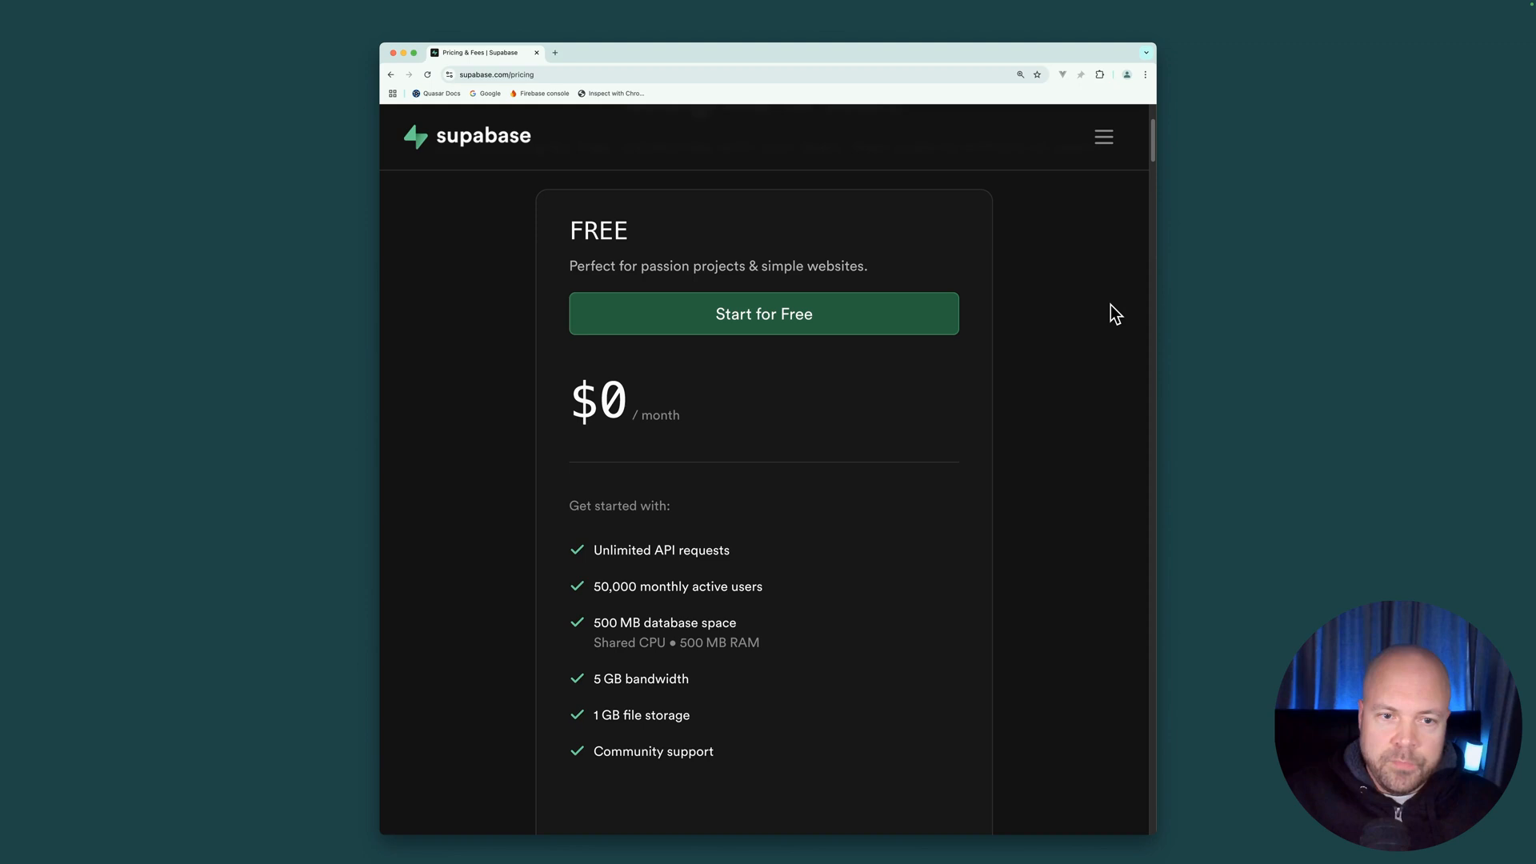
pyautogui.moveTo(902, 507)
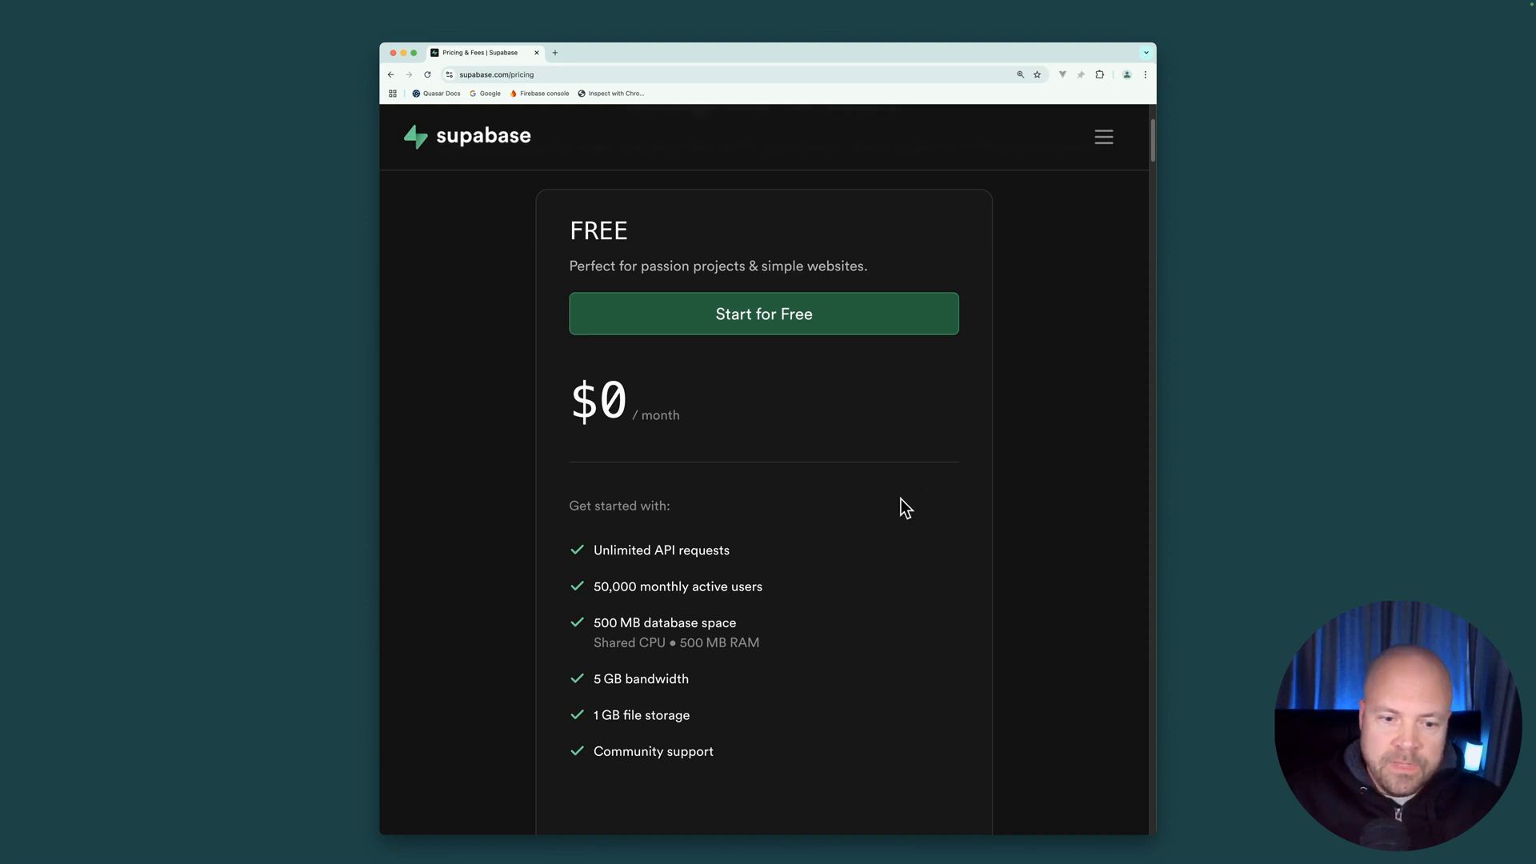
pyautogui.moveTo(637, 615)
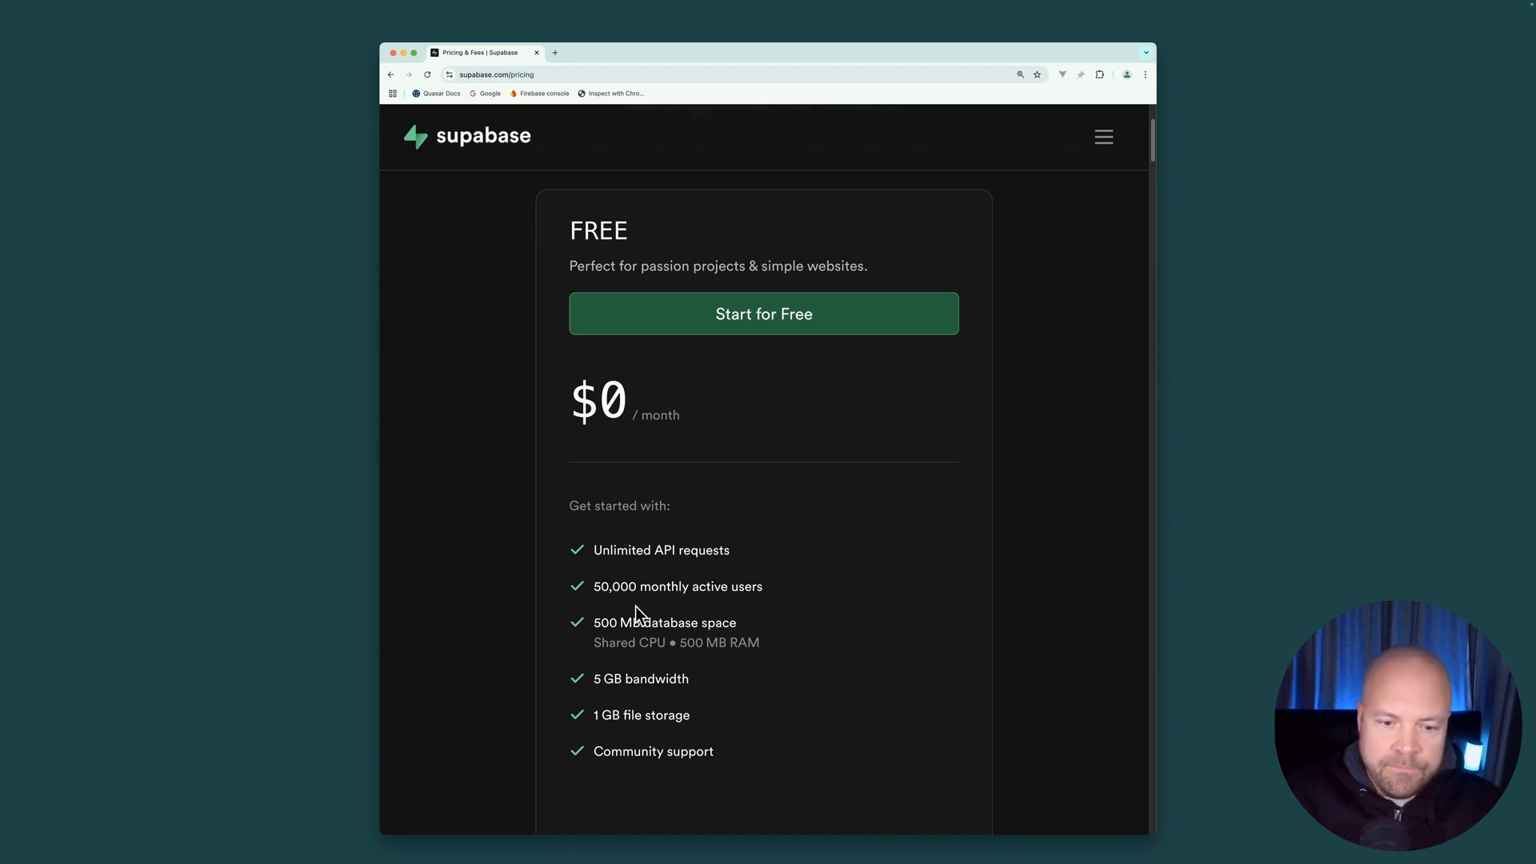
pyautogui.moveTo(848, 537)
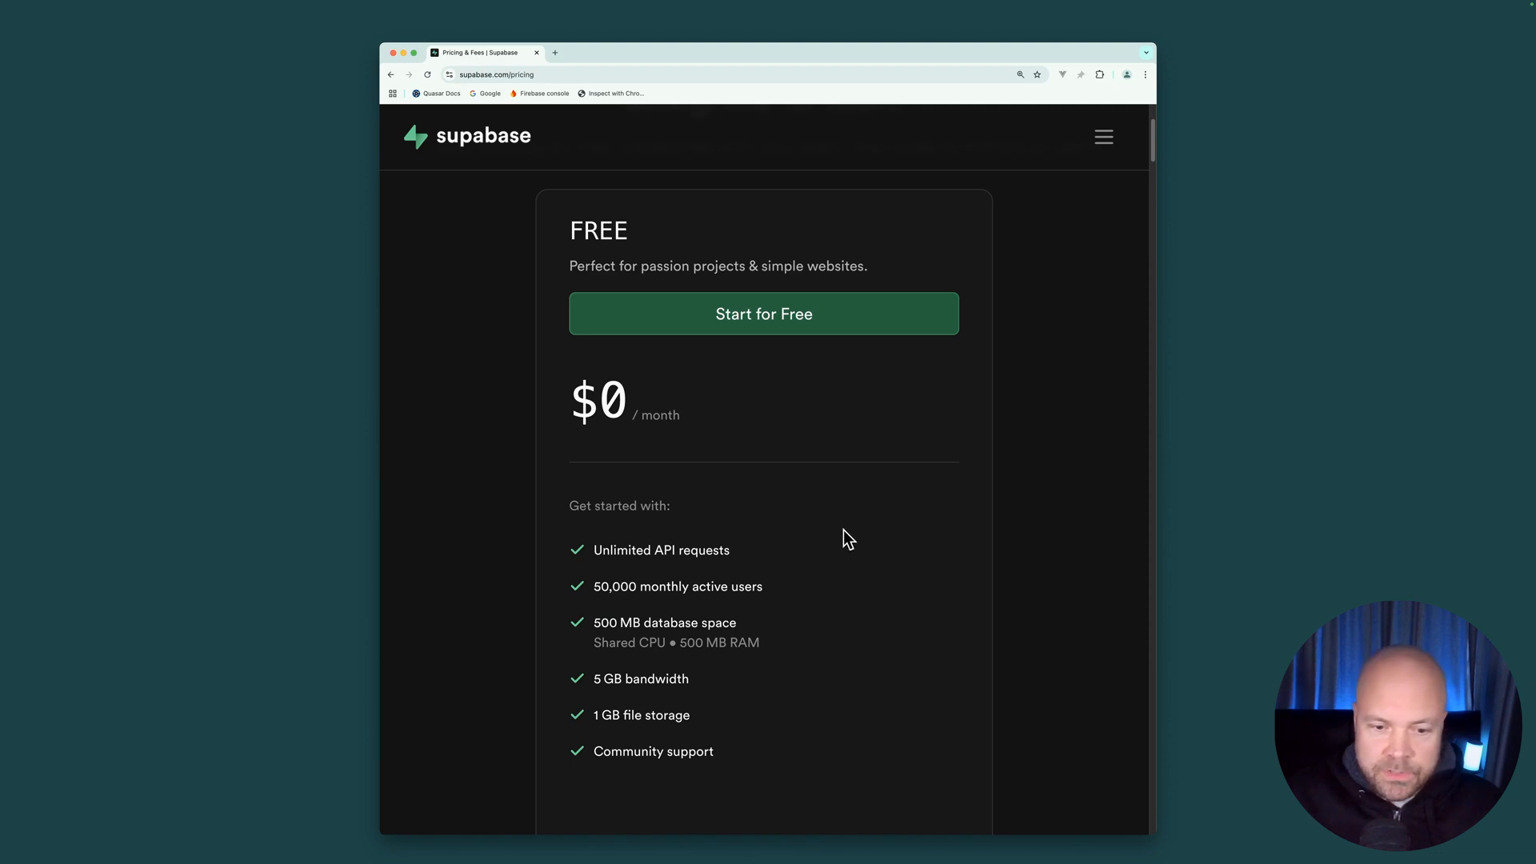
pyautogui.moveTo(817, 605)
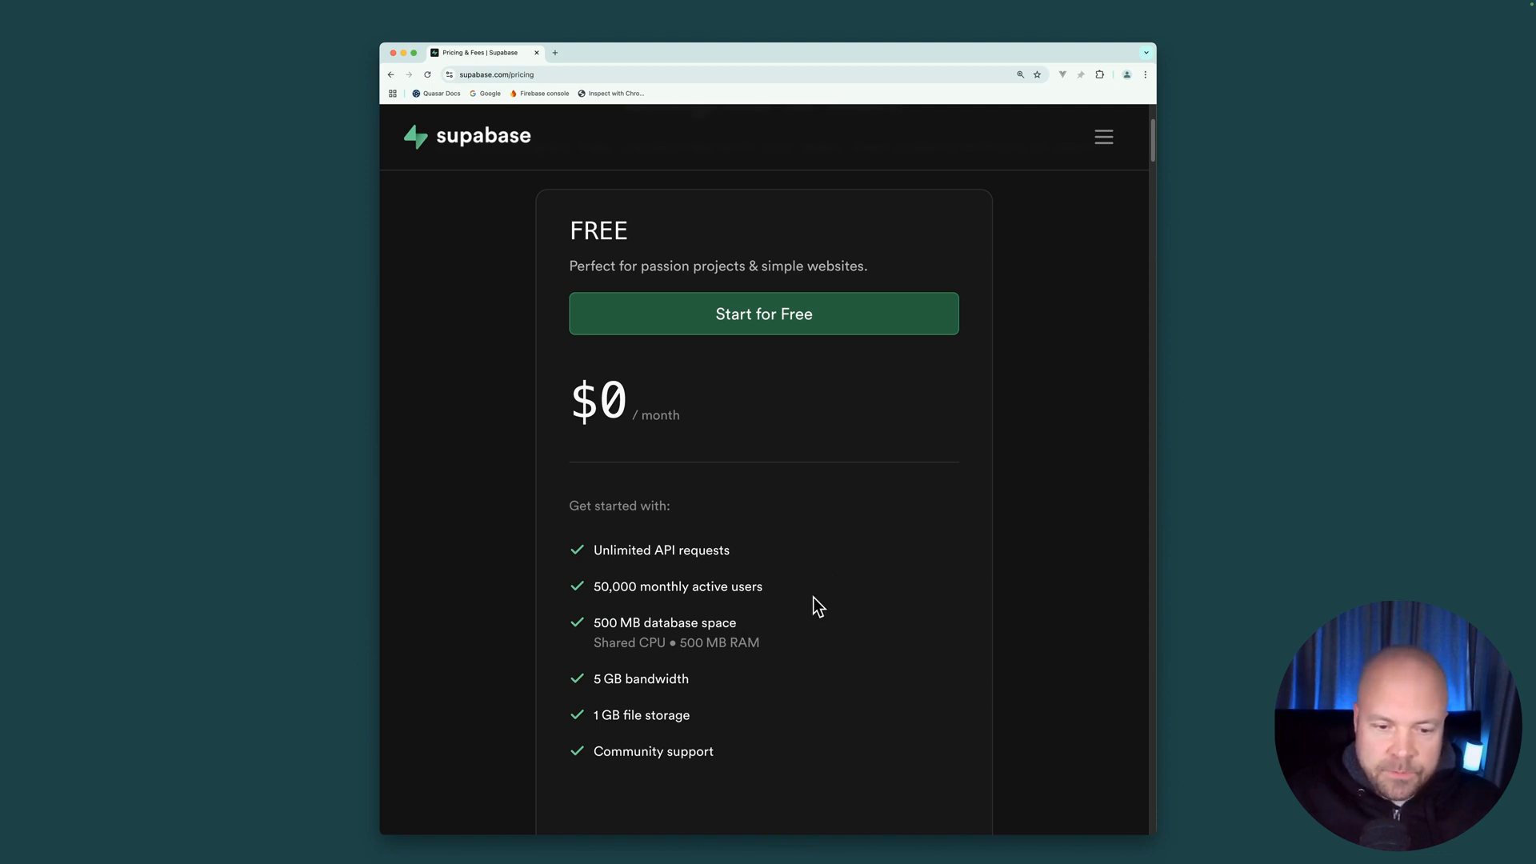
pyautogui.moveTo(818, 691)
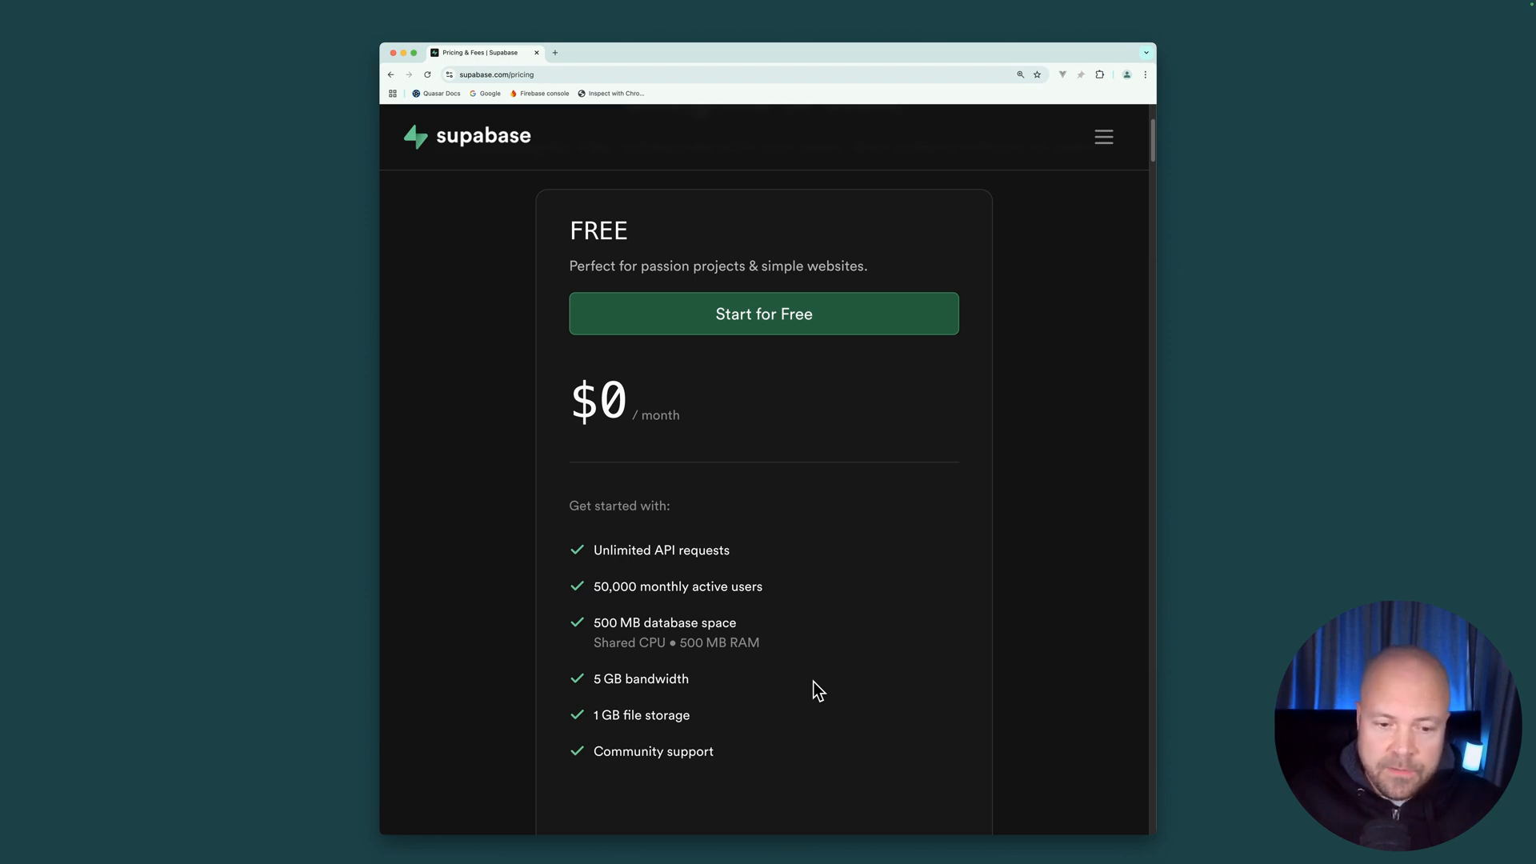
pyautogui.moveTo(723, 713)
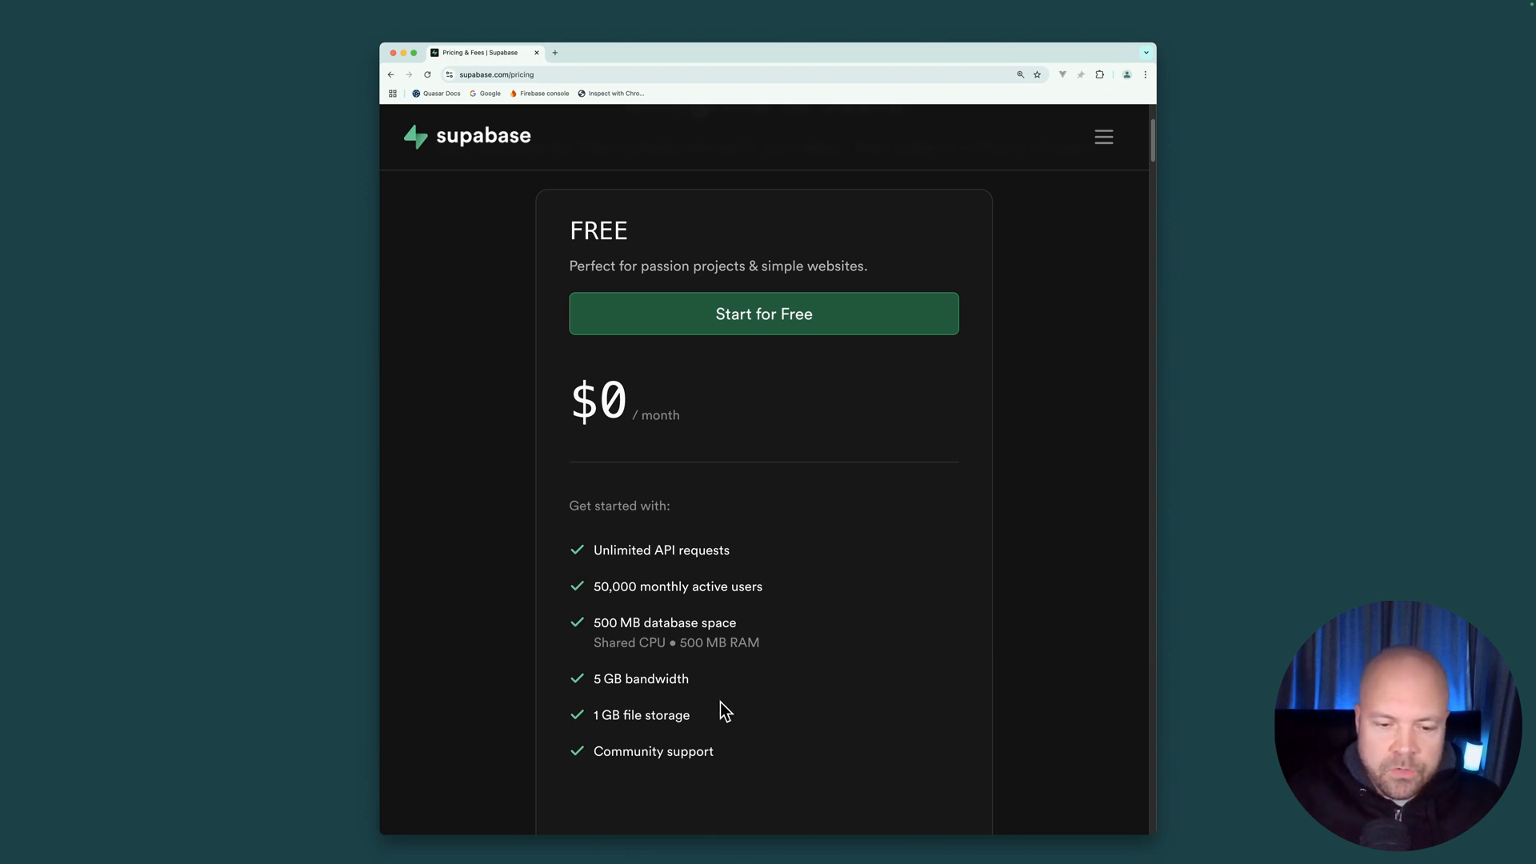
# Highlight the Free plan's 1 GB file storage entry.
pyautogui.doubleClick(640, 714)
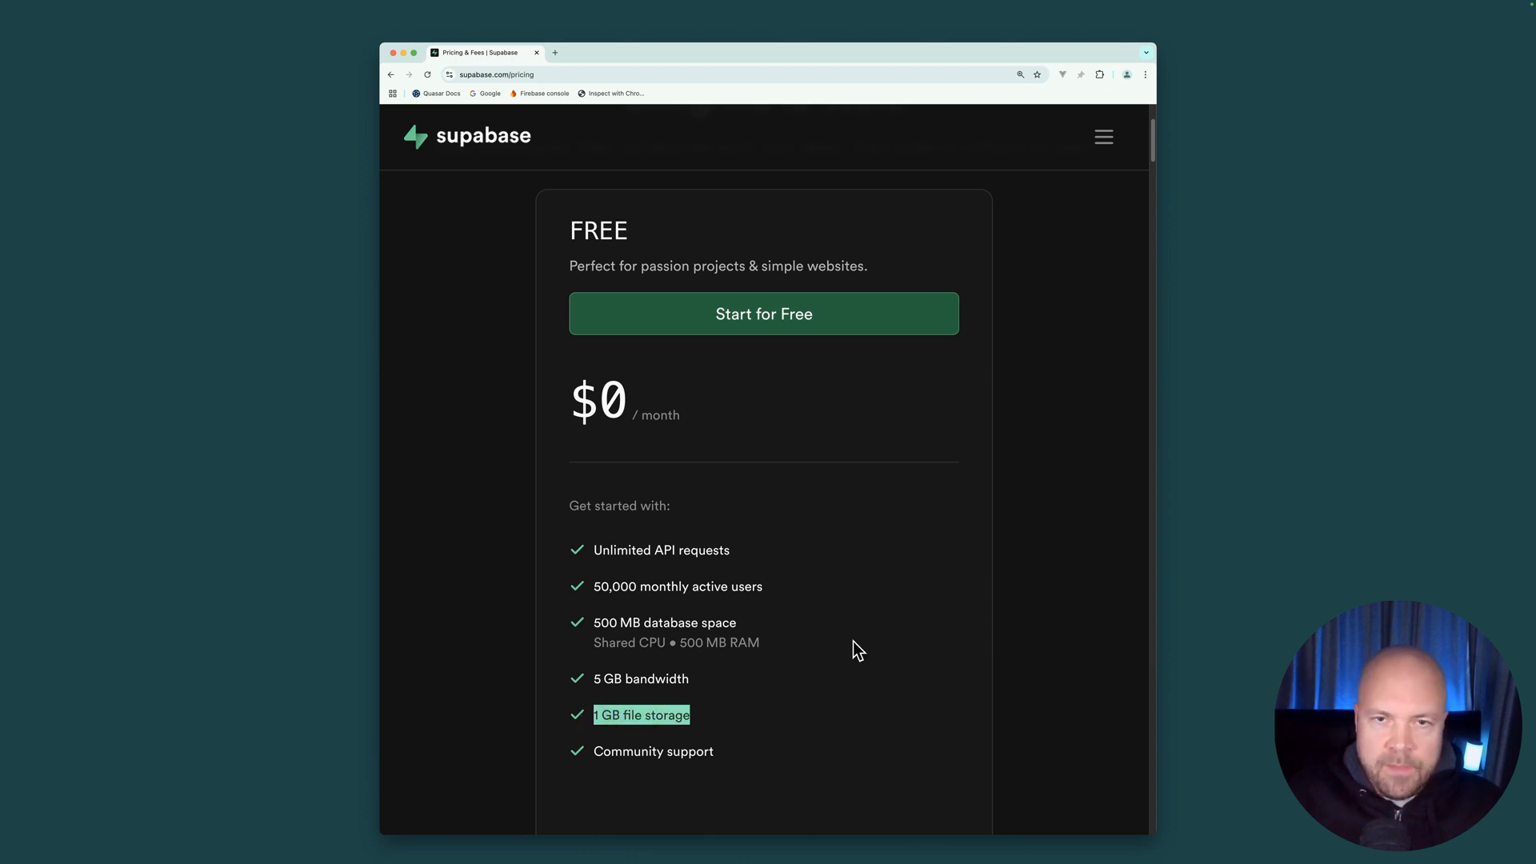
pyautogui.moveTo(824, 647)
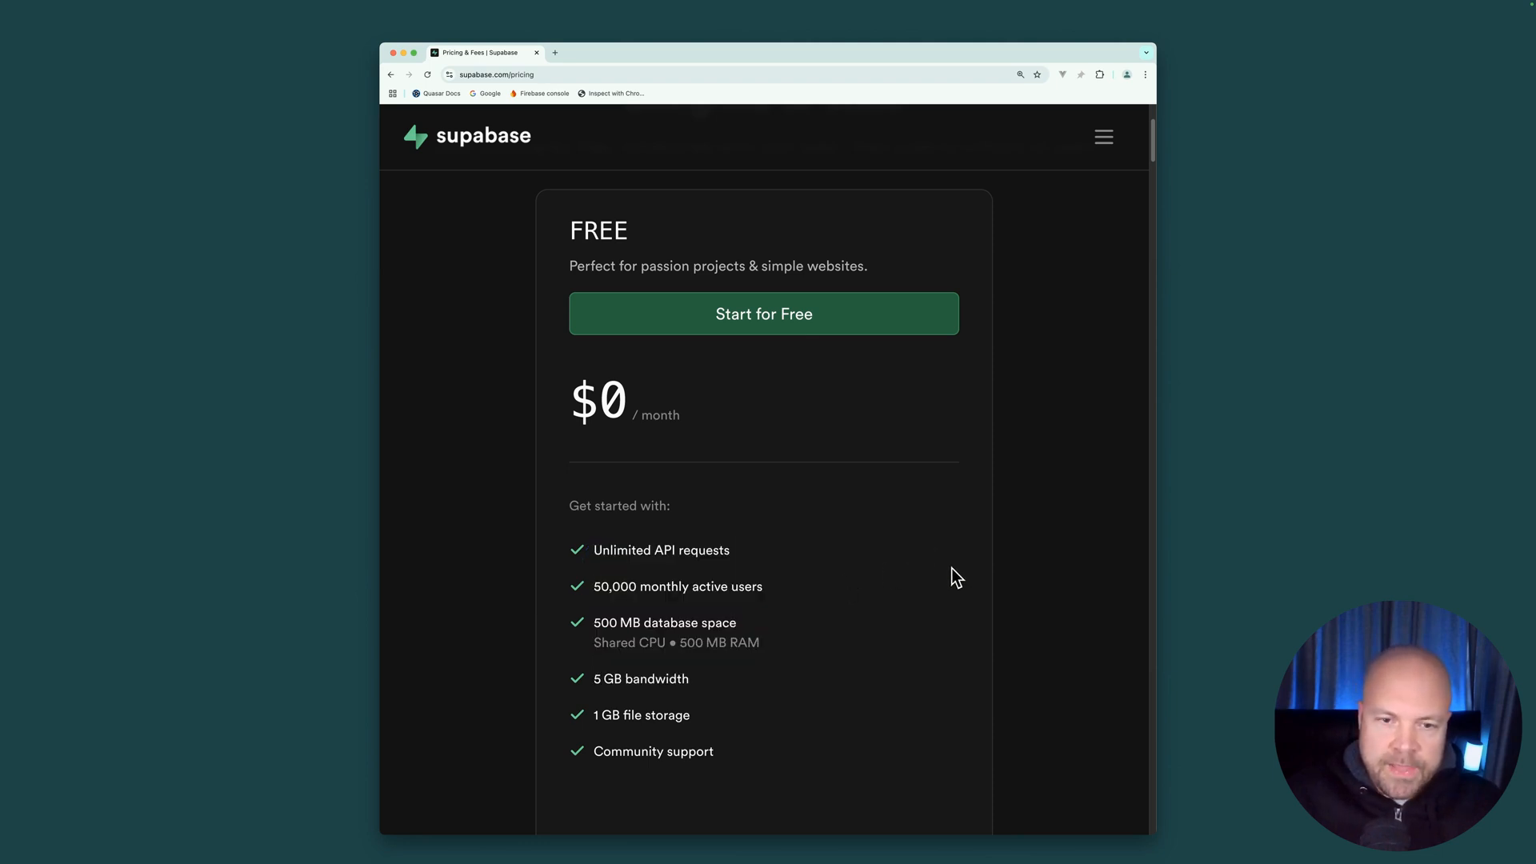
# Scroll to the Pro plan at $25 per month and highlight one of its limits.
pyautogui.scroll(-3)
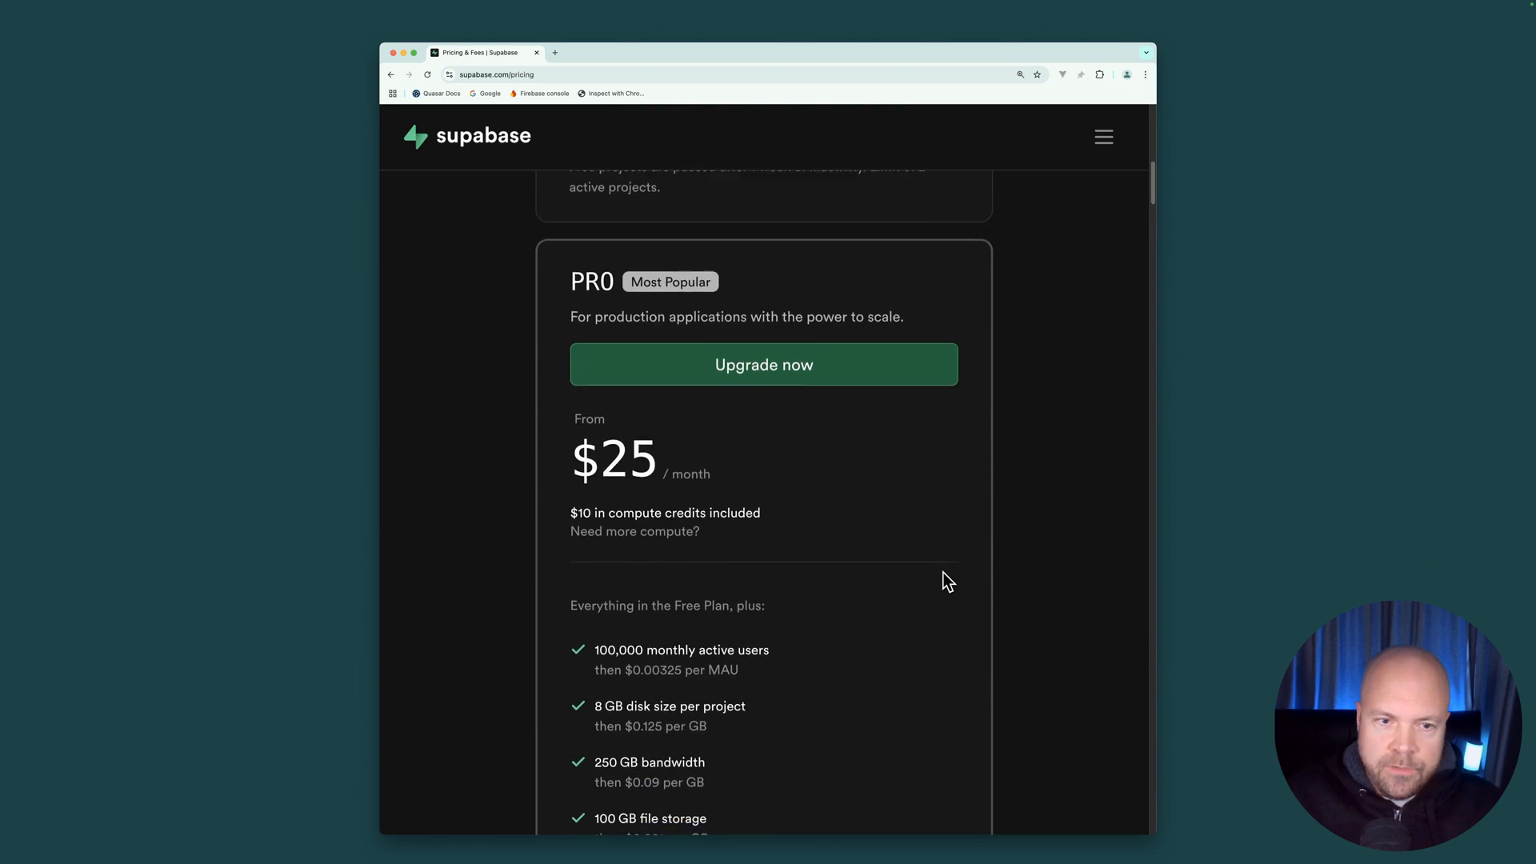
pyautogui.scroll(-3)
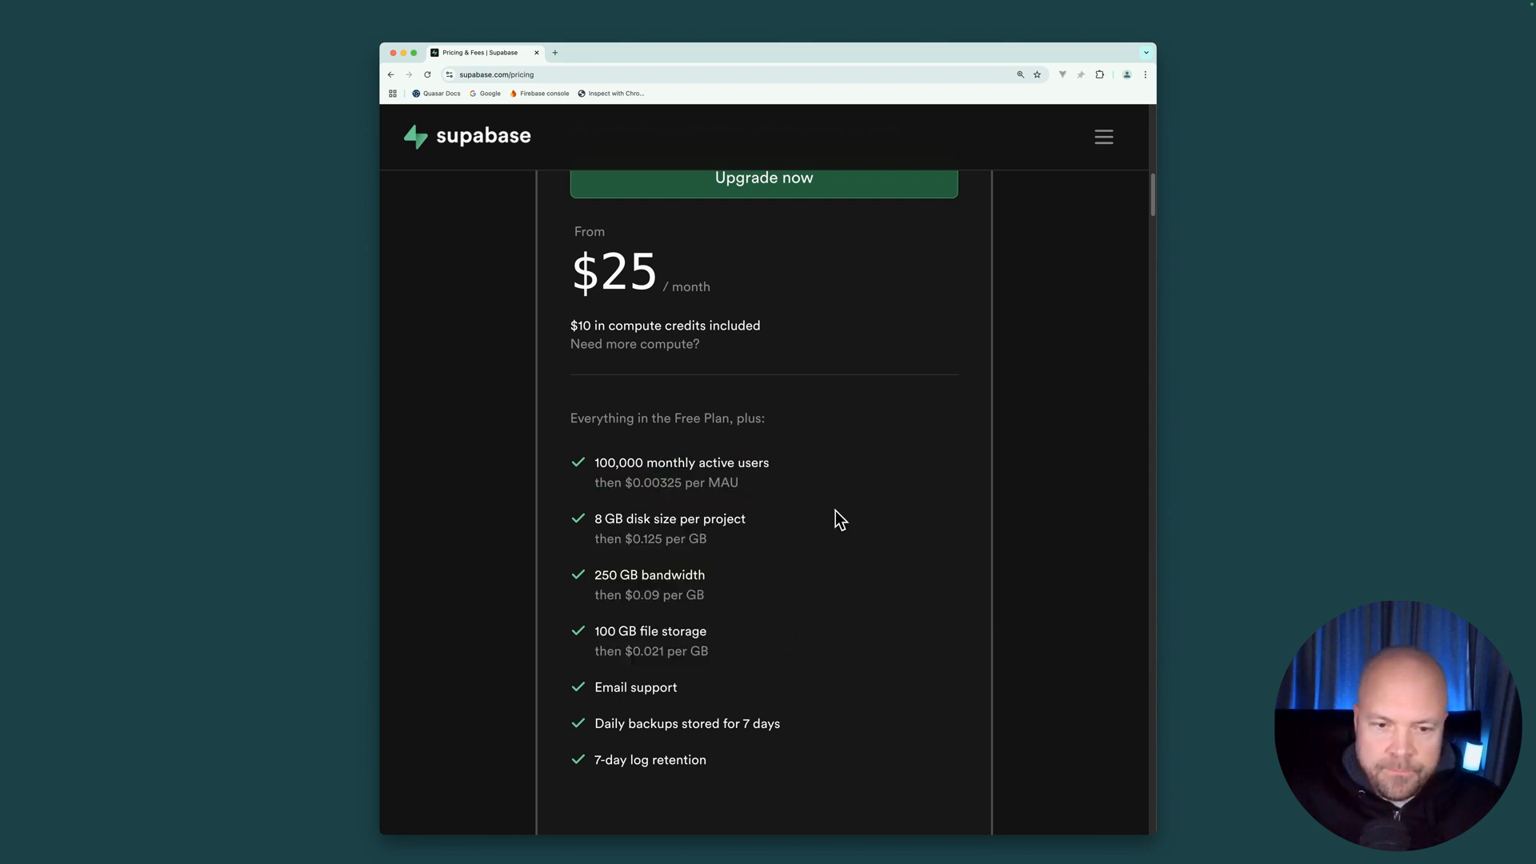
pyautogui.doubleClick(682, 482)
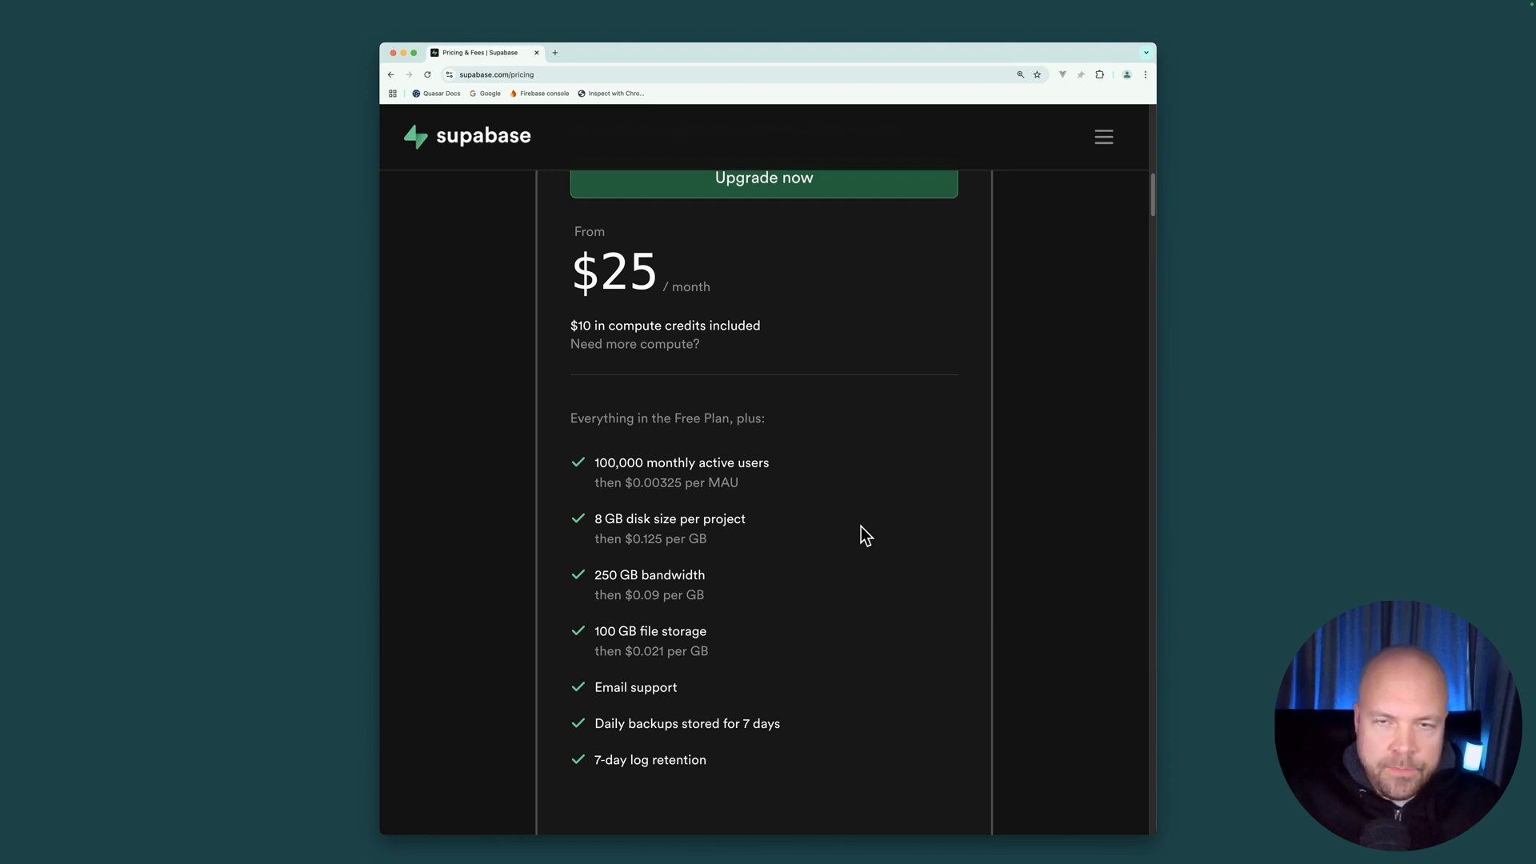
pyautogui.moveTo(872, 644)
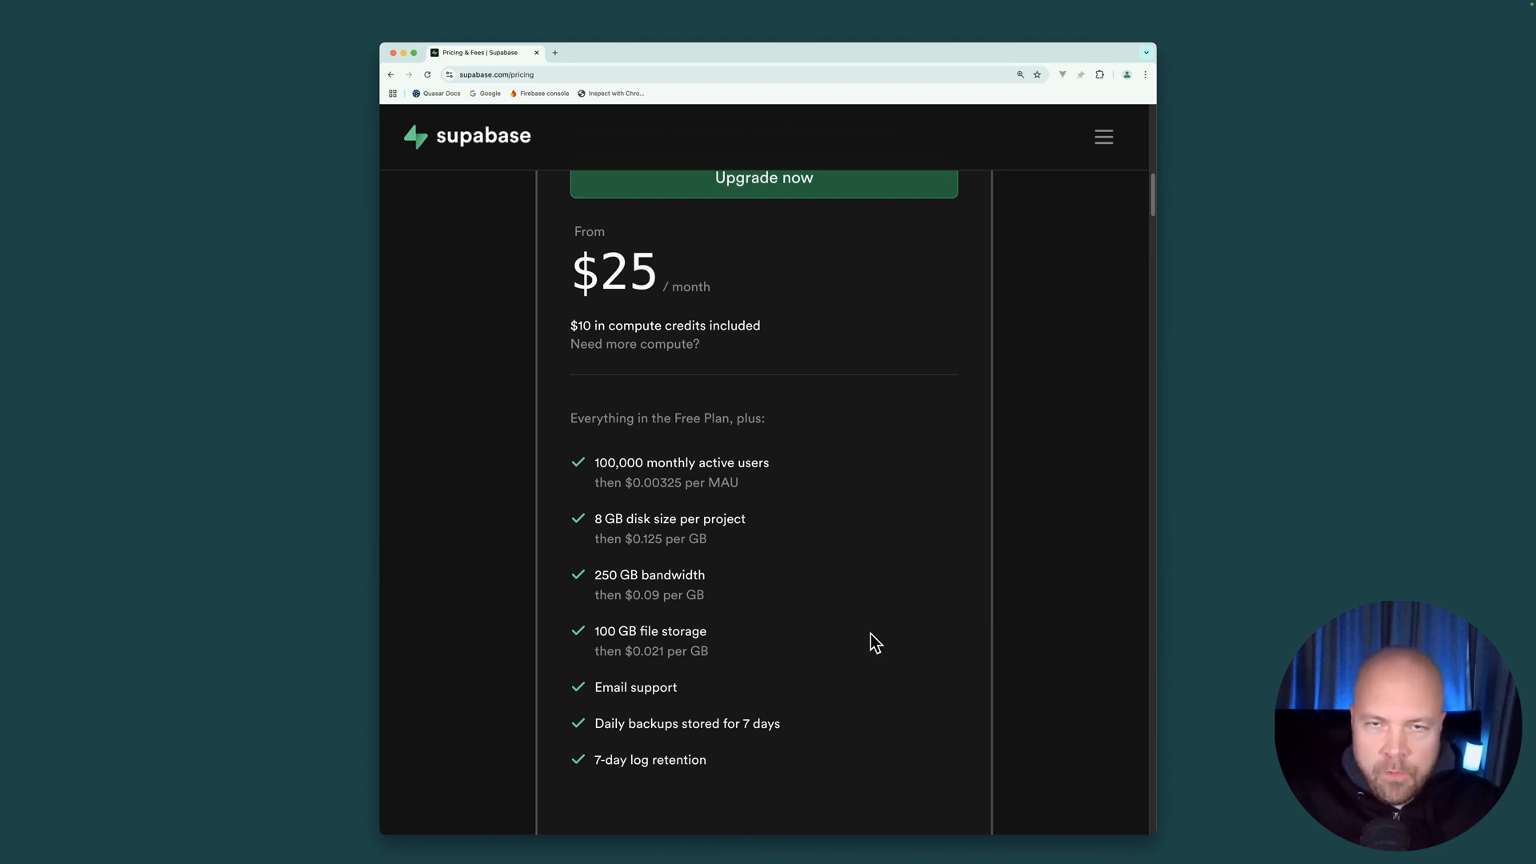
pyautogui.moveTo(1204, 495)
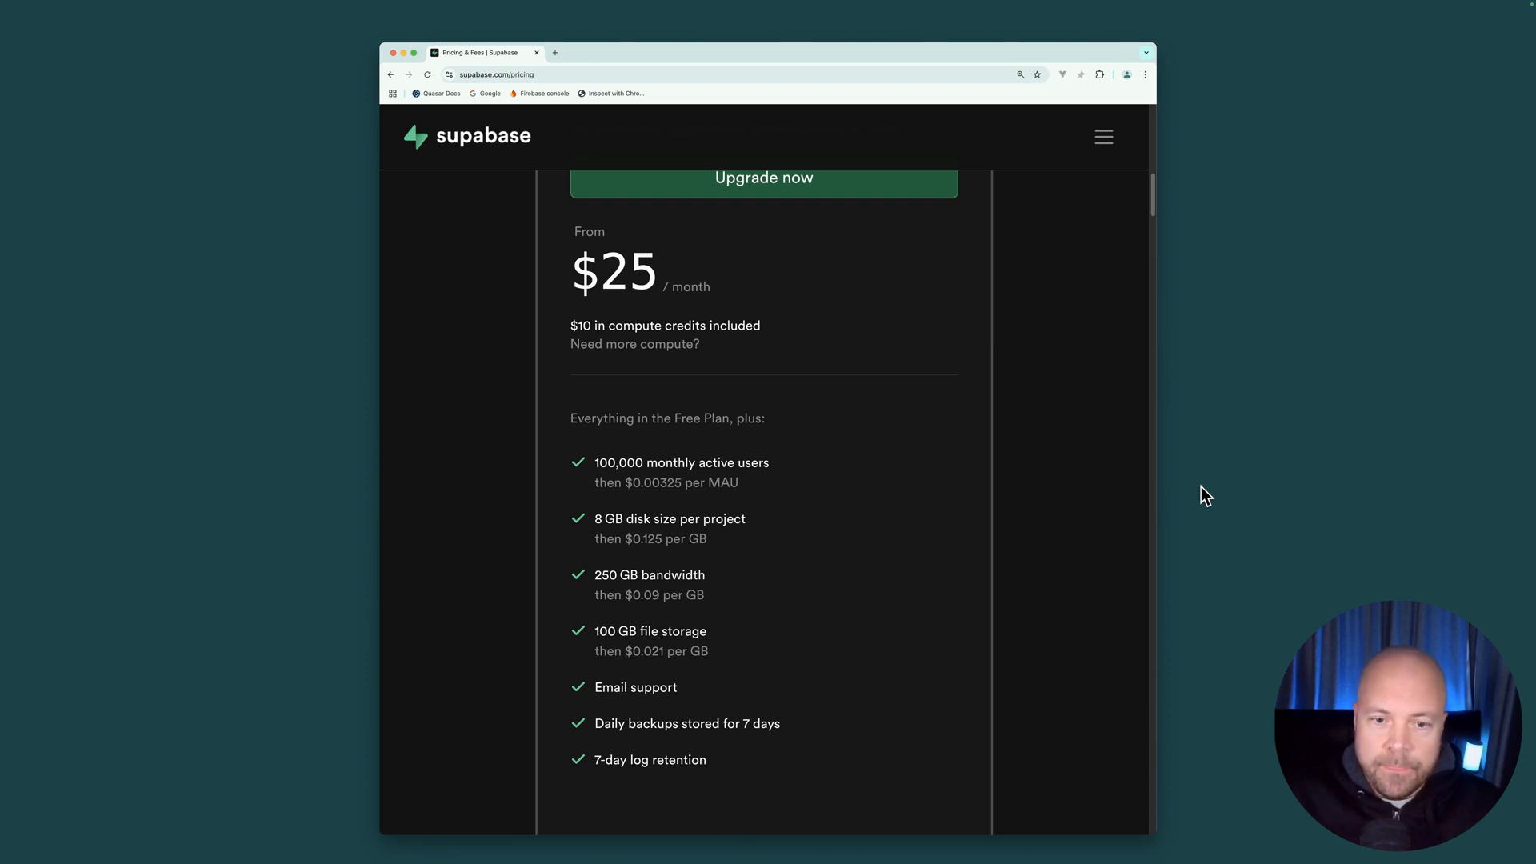
# Scroll back up to the Free plan's $0 limits.
pyautogui.scroll(3)
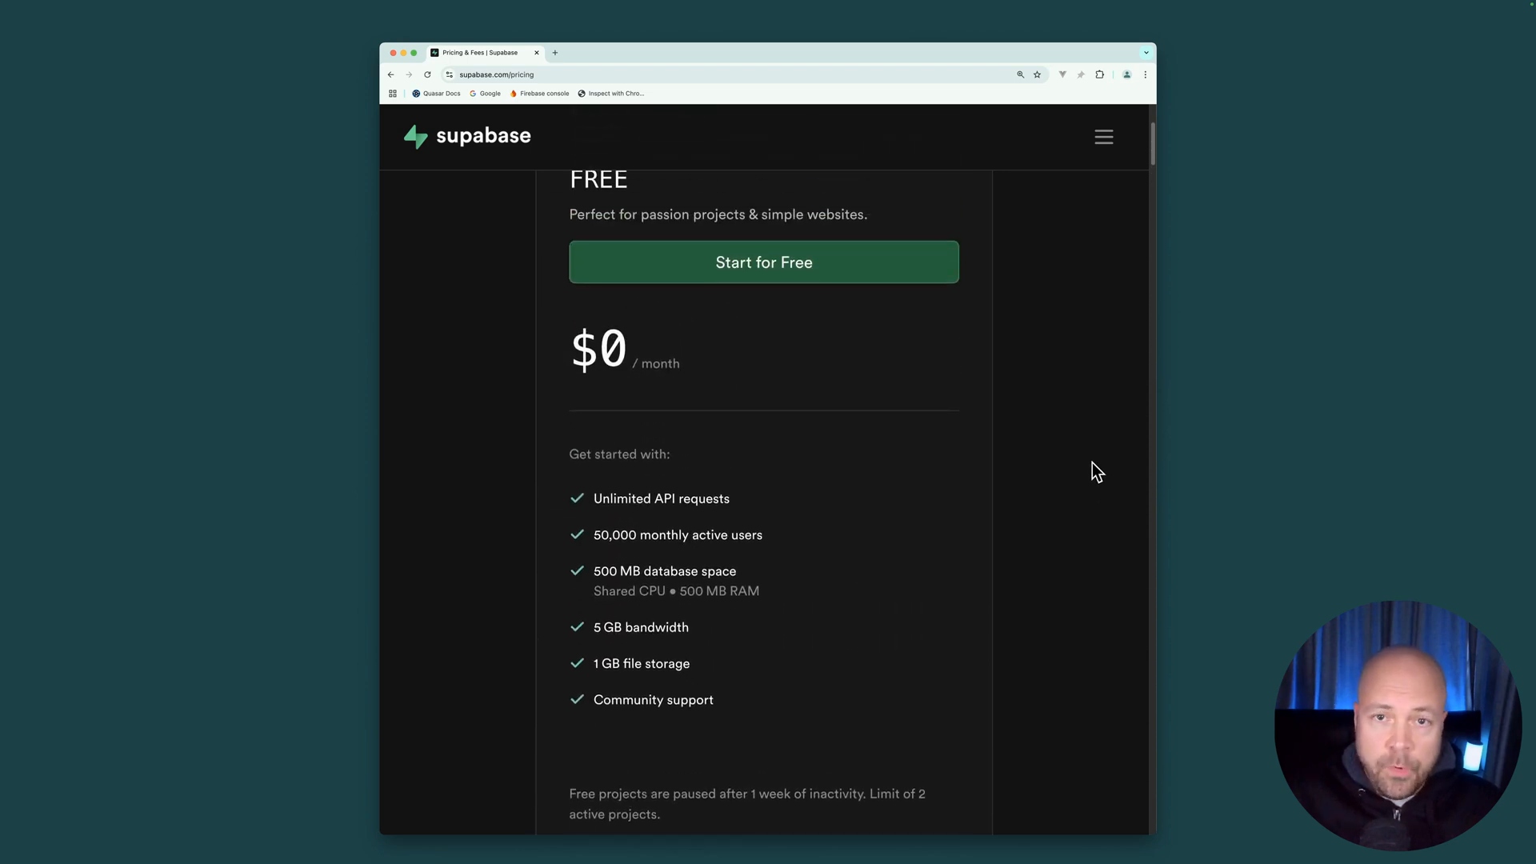
pyautogui.moveTo(1076, 437)
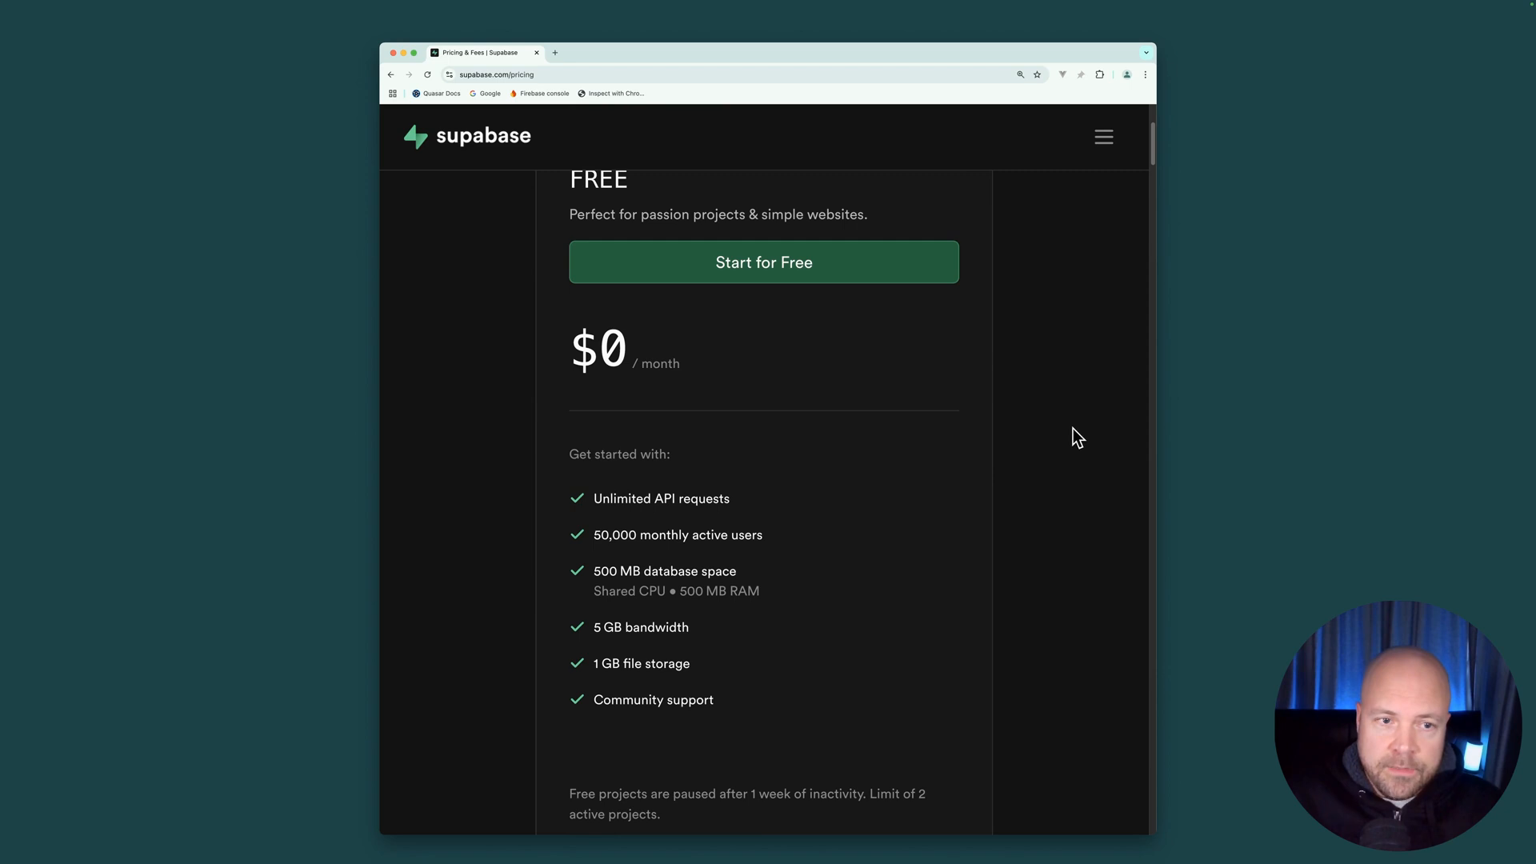
pyautogui.moveTo(926, 411)
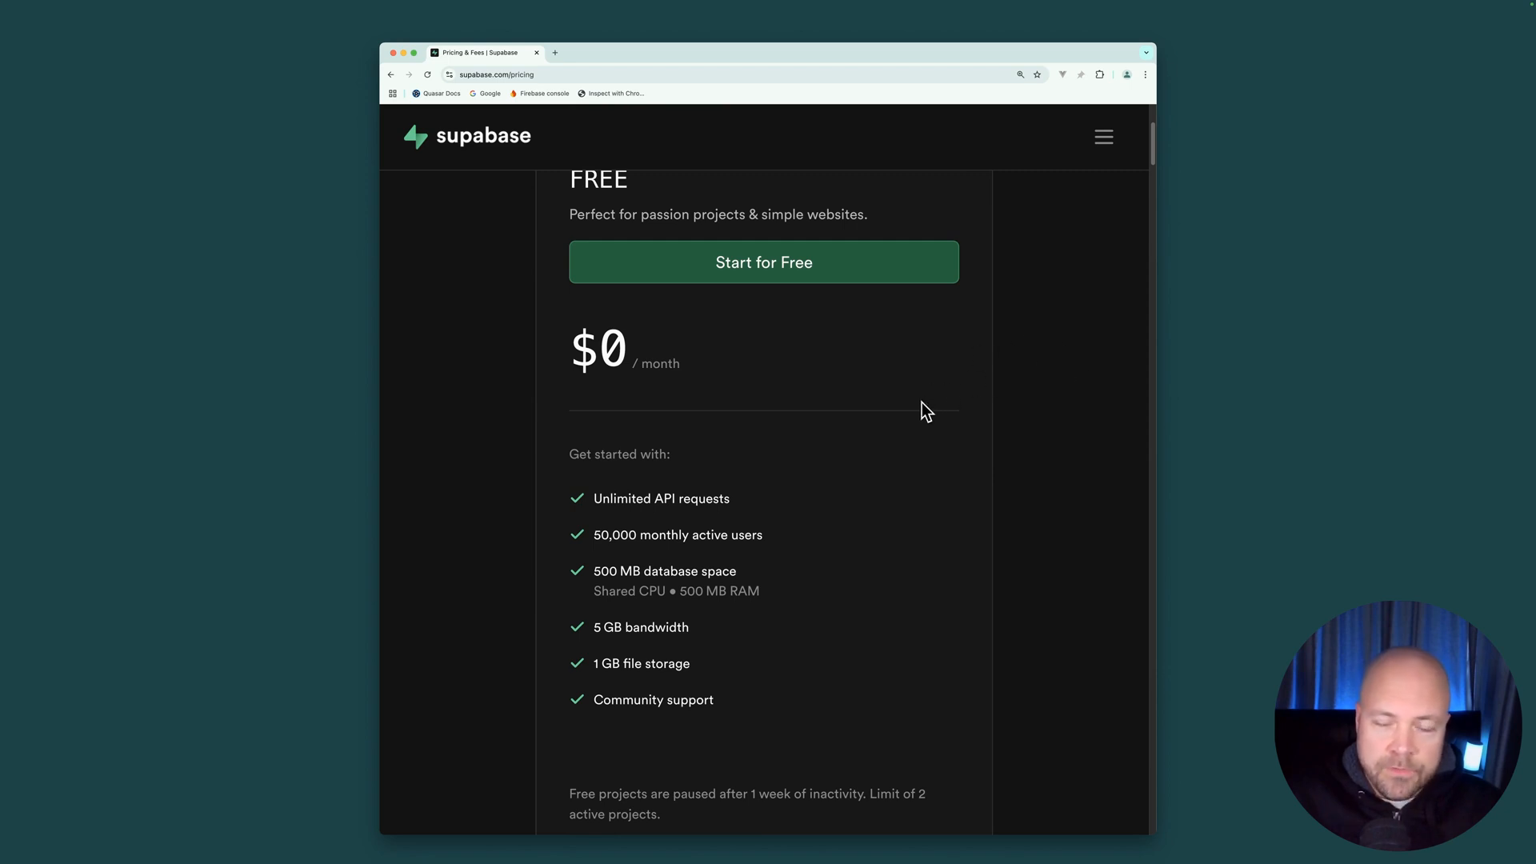